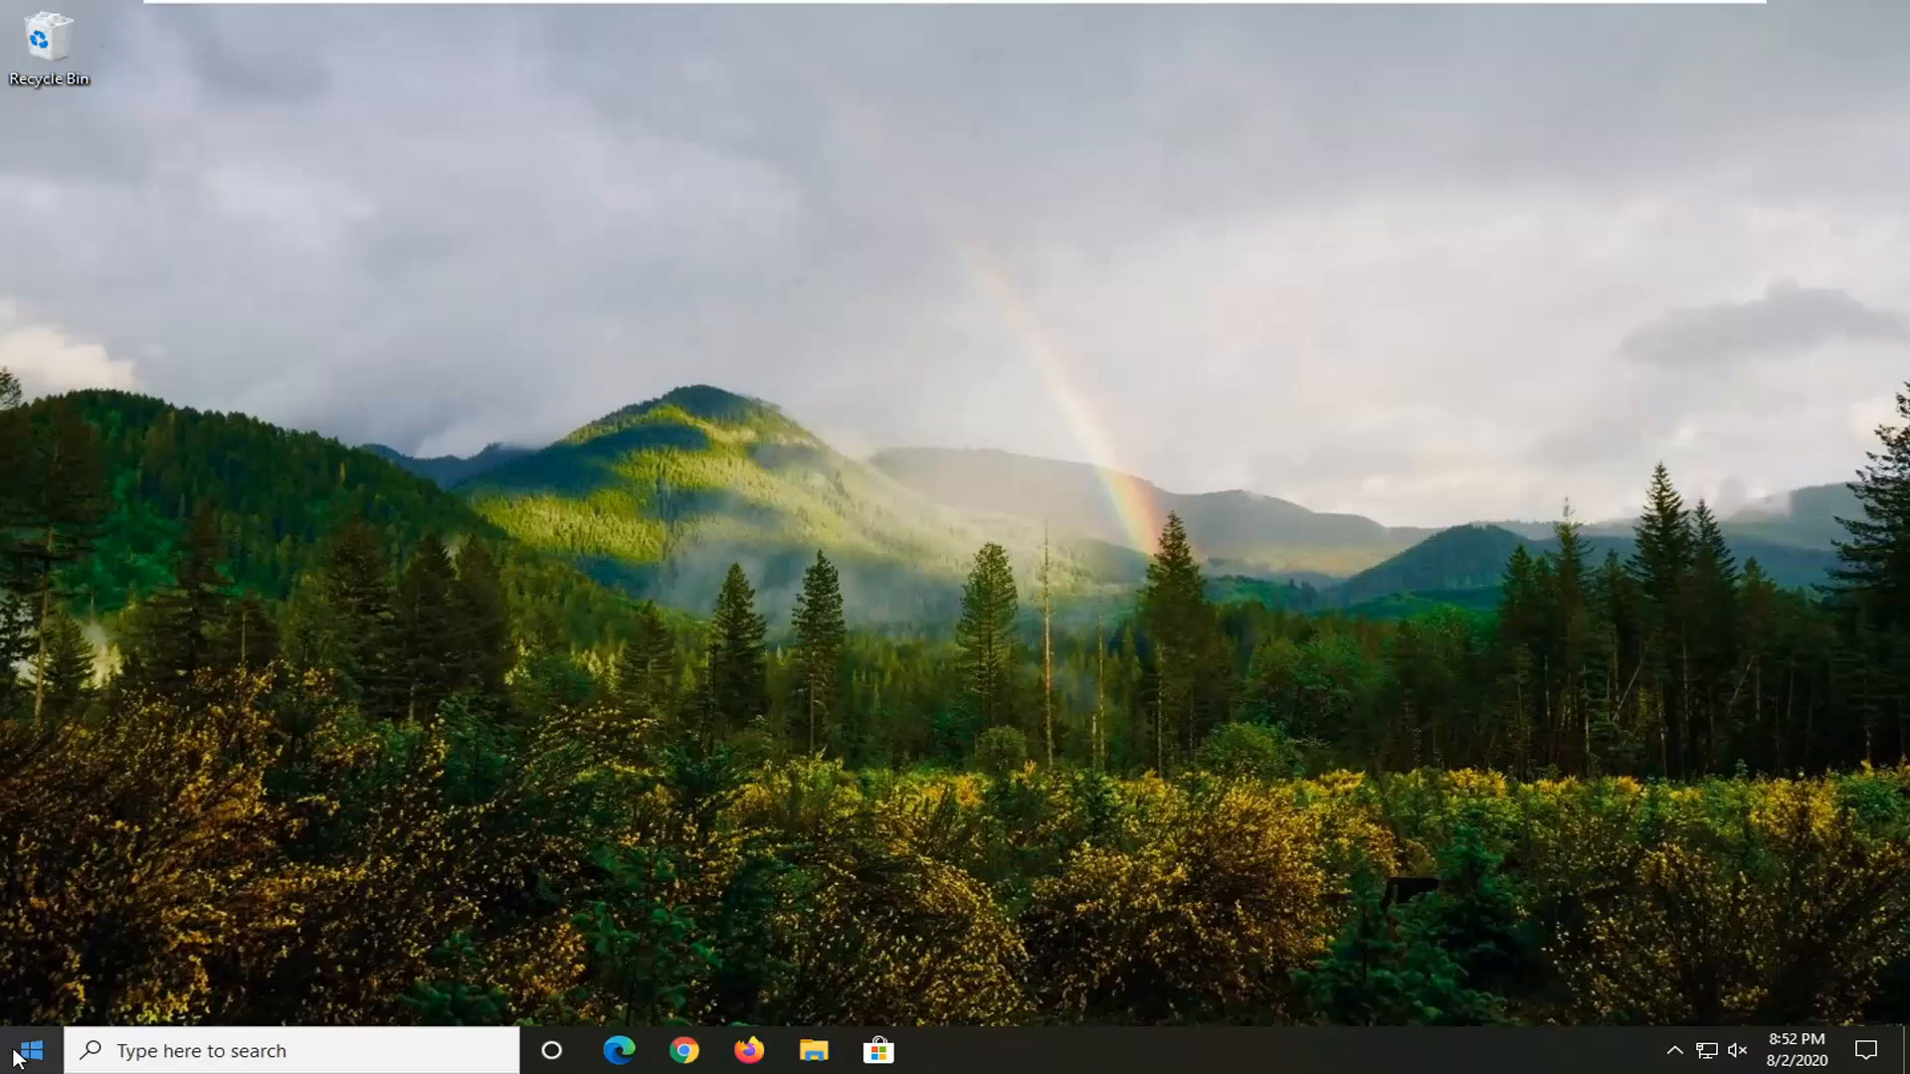
Step: Search the Start menu for 'devid' and open Device Manager from the results
{"action": "type", "text": "devid"}
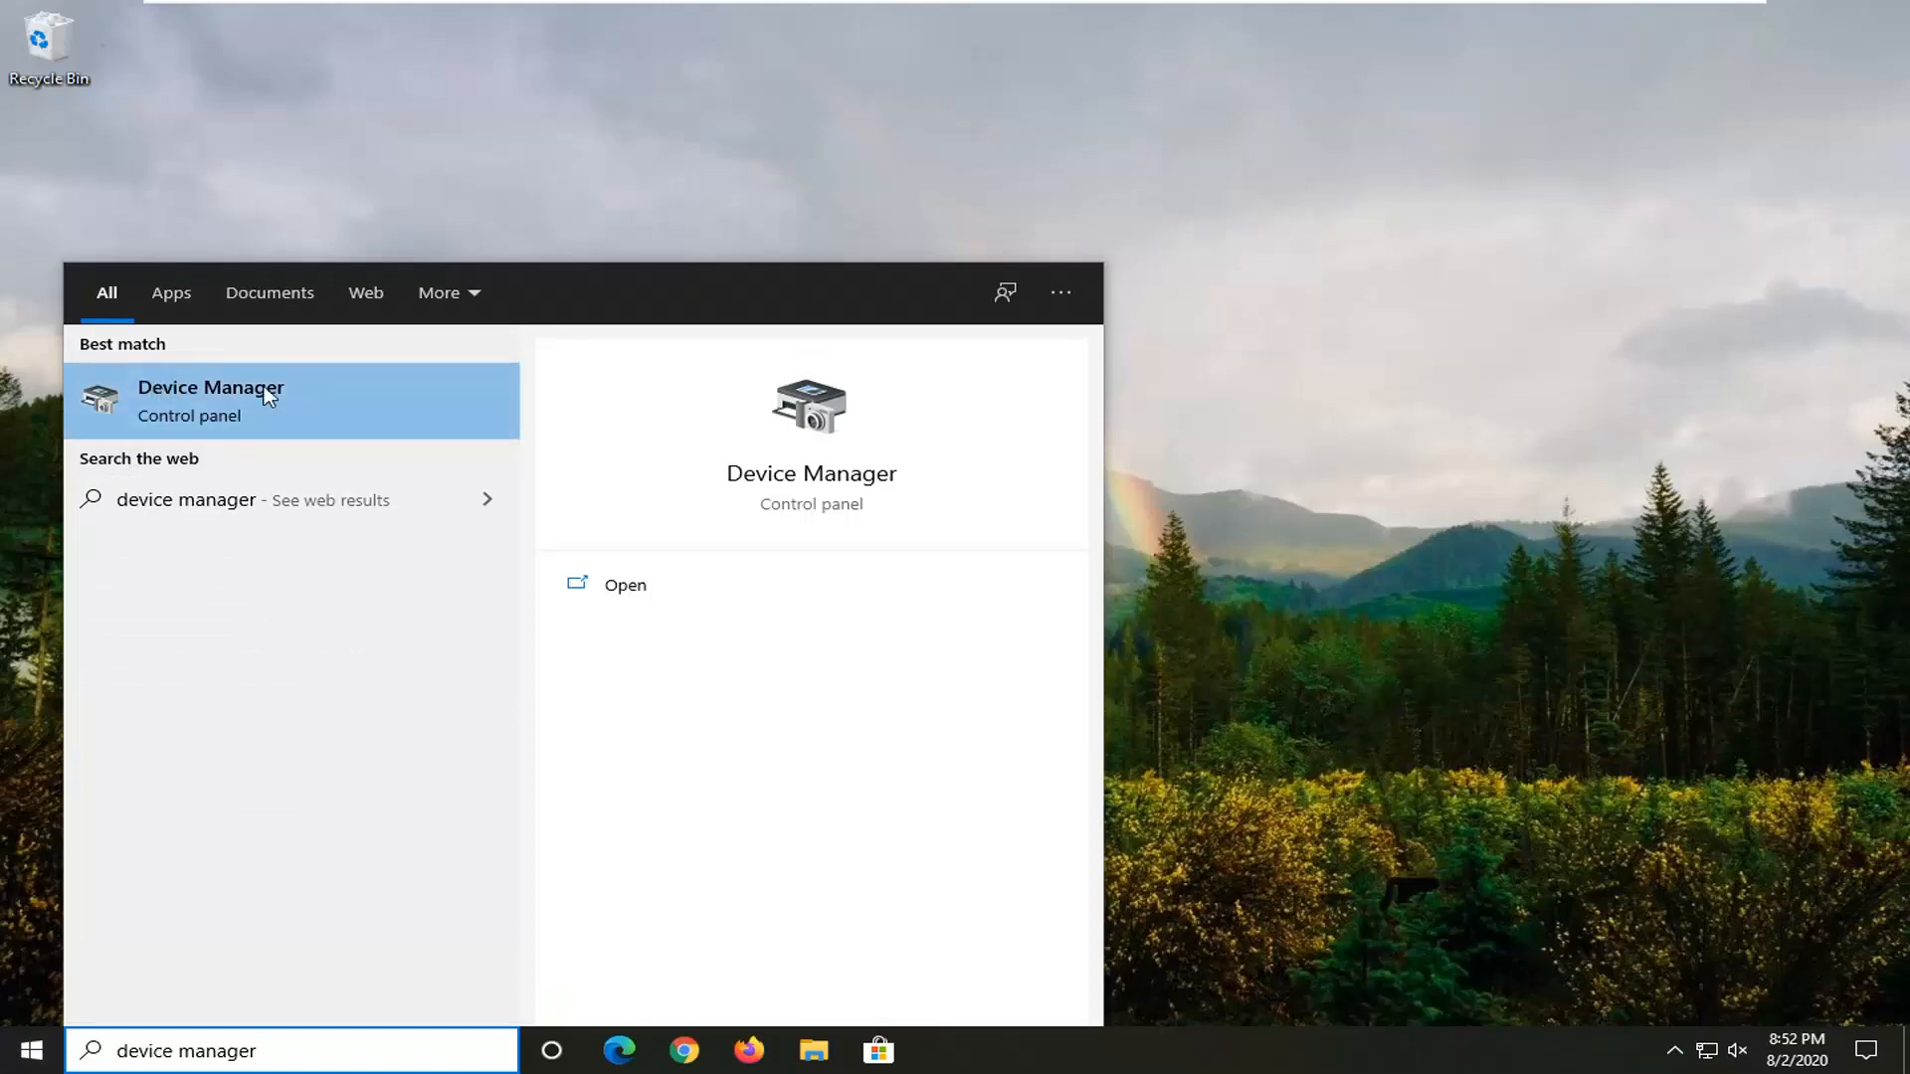
{"action": "left_click", "coordinate": [210, 400]}
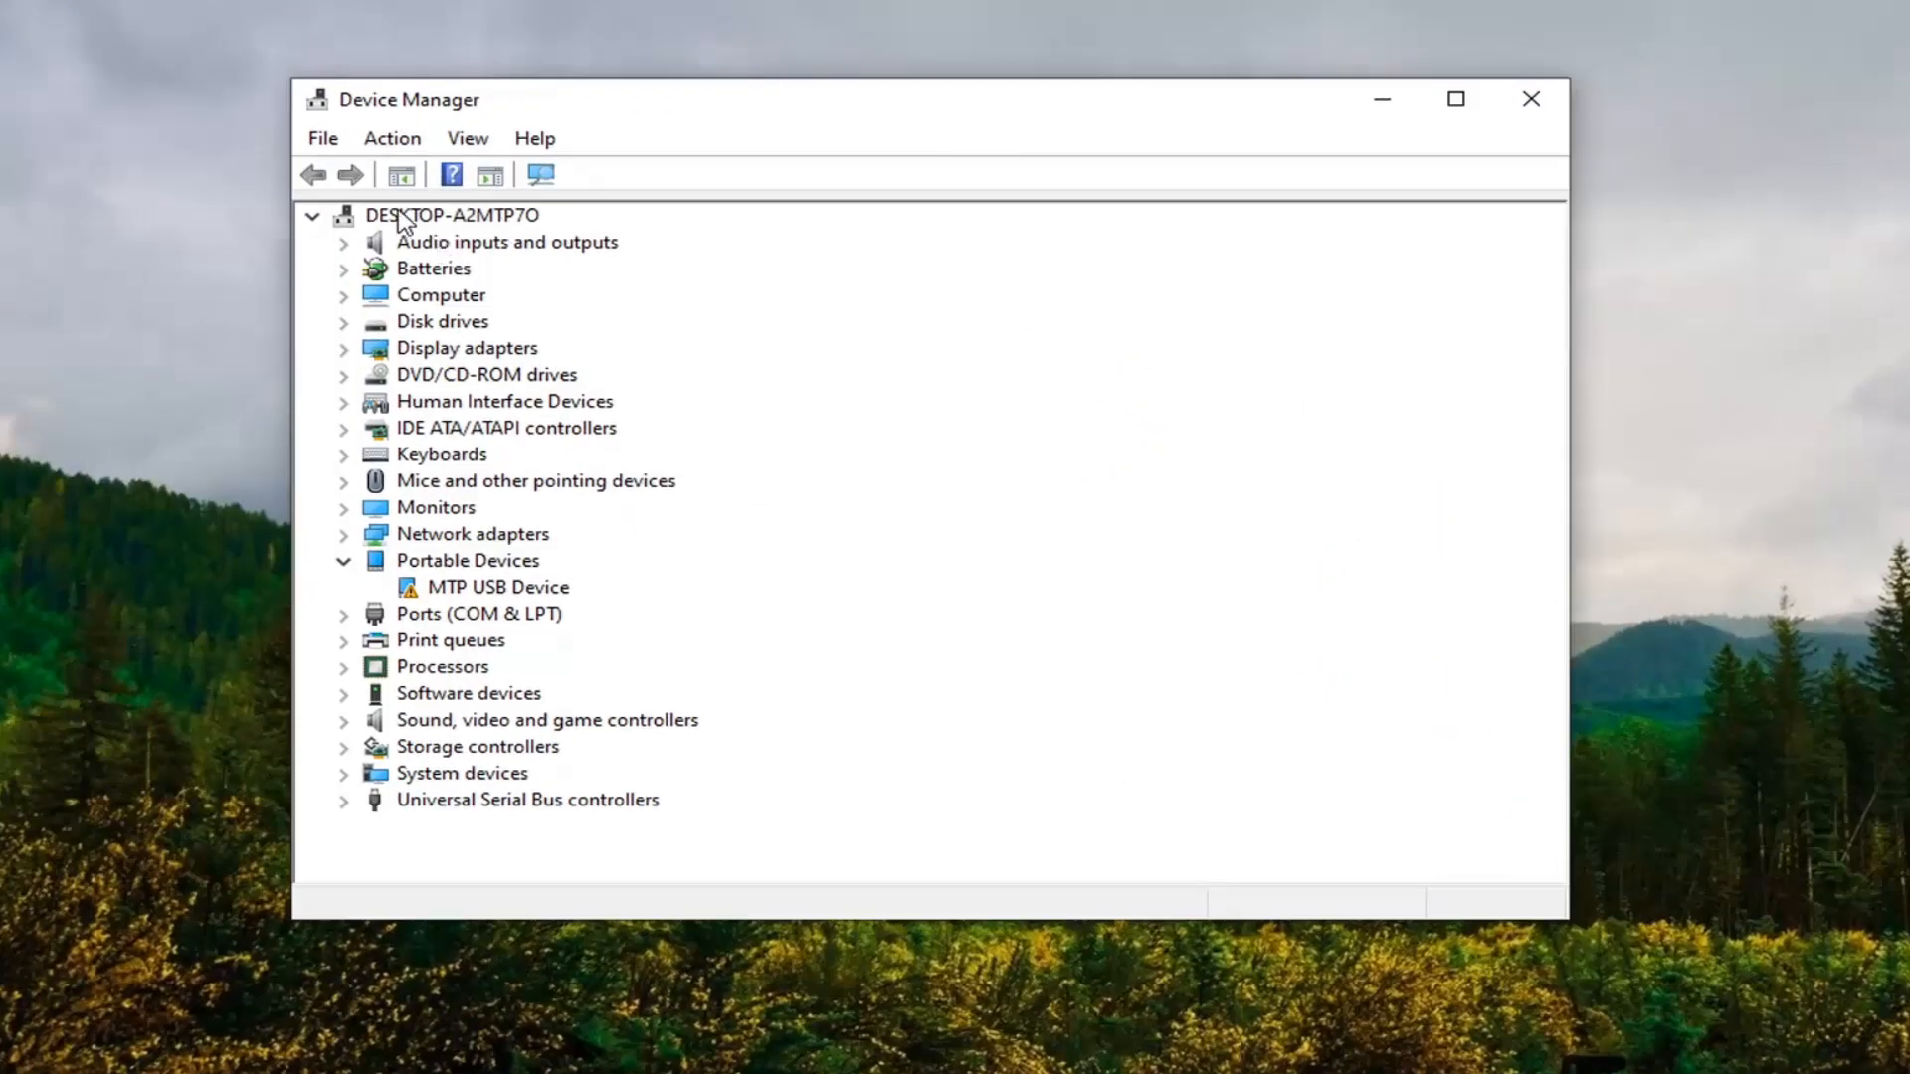
Step: Collapse the device tree and select the computer node to reach Add legacy hardware
{"action": "left_click", "coordinate": [311, 215]}
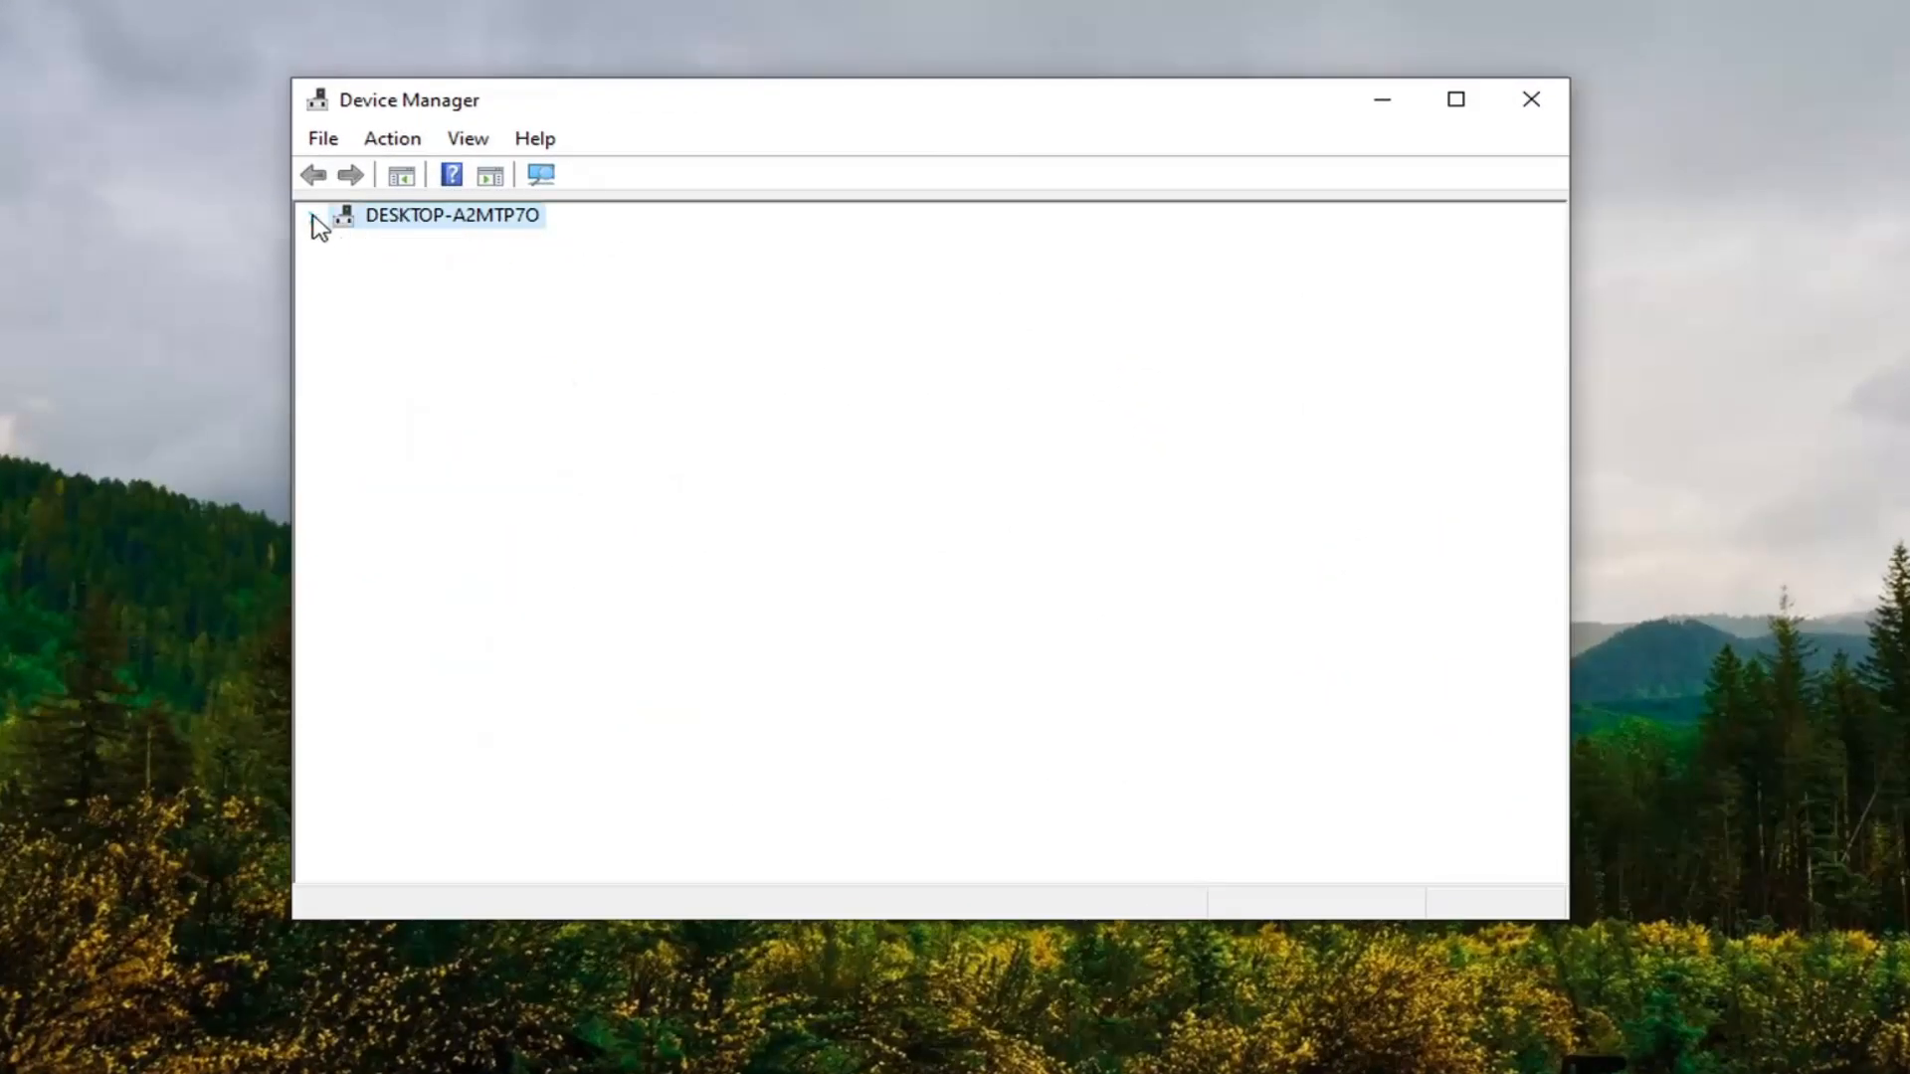
{"action": "left_click", "coordinate": [313, 215]}
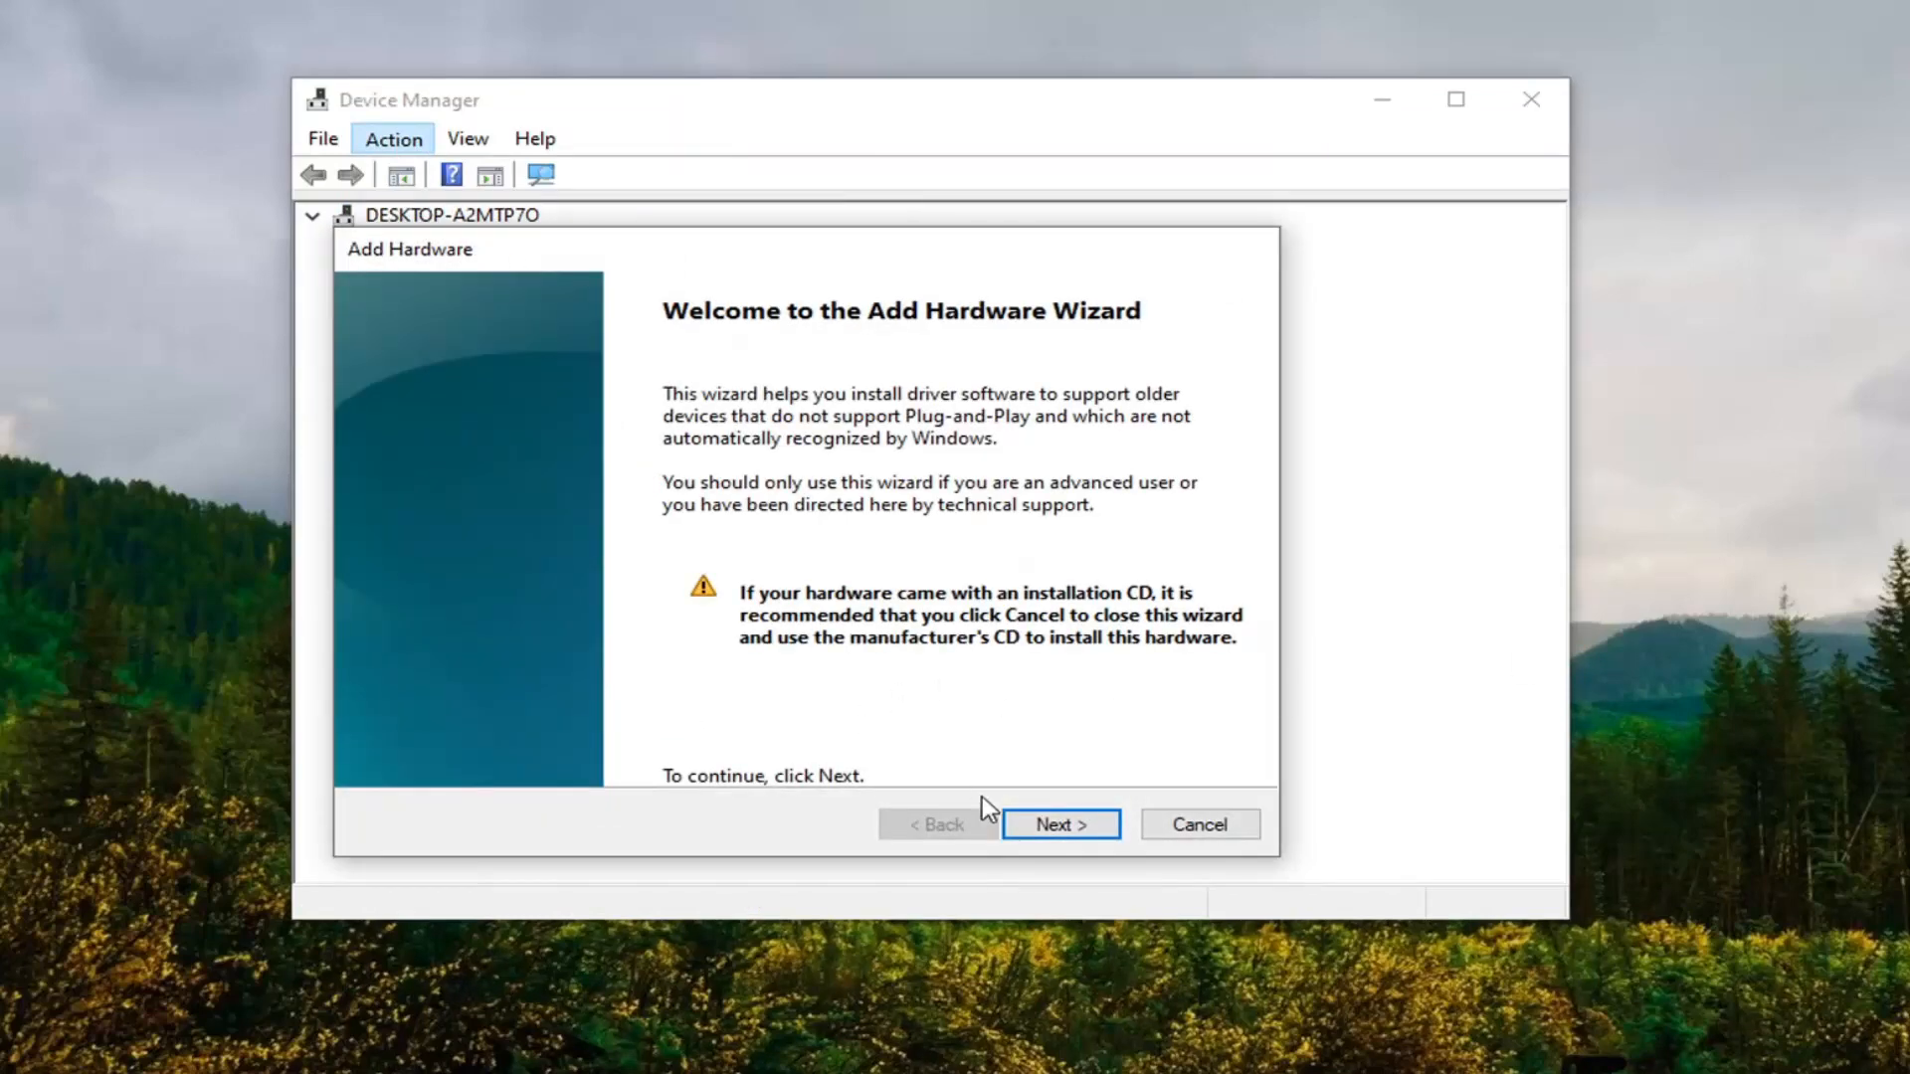
Step: Choose manual installation from a list and the Display adapters hardware type in the wizard
{"action": "left_click", "coordinate": [1058, 824]}
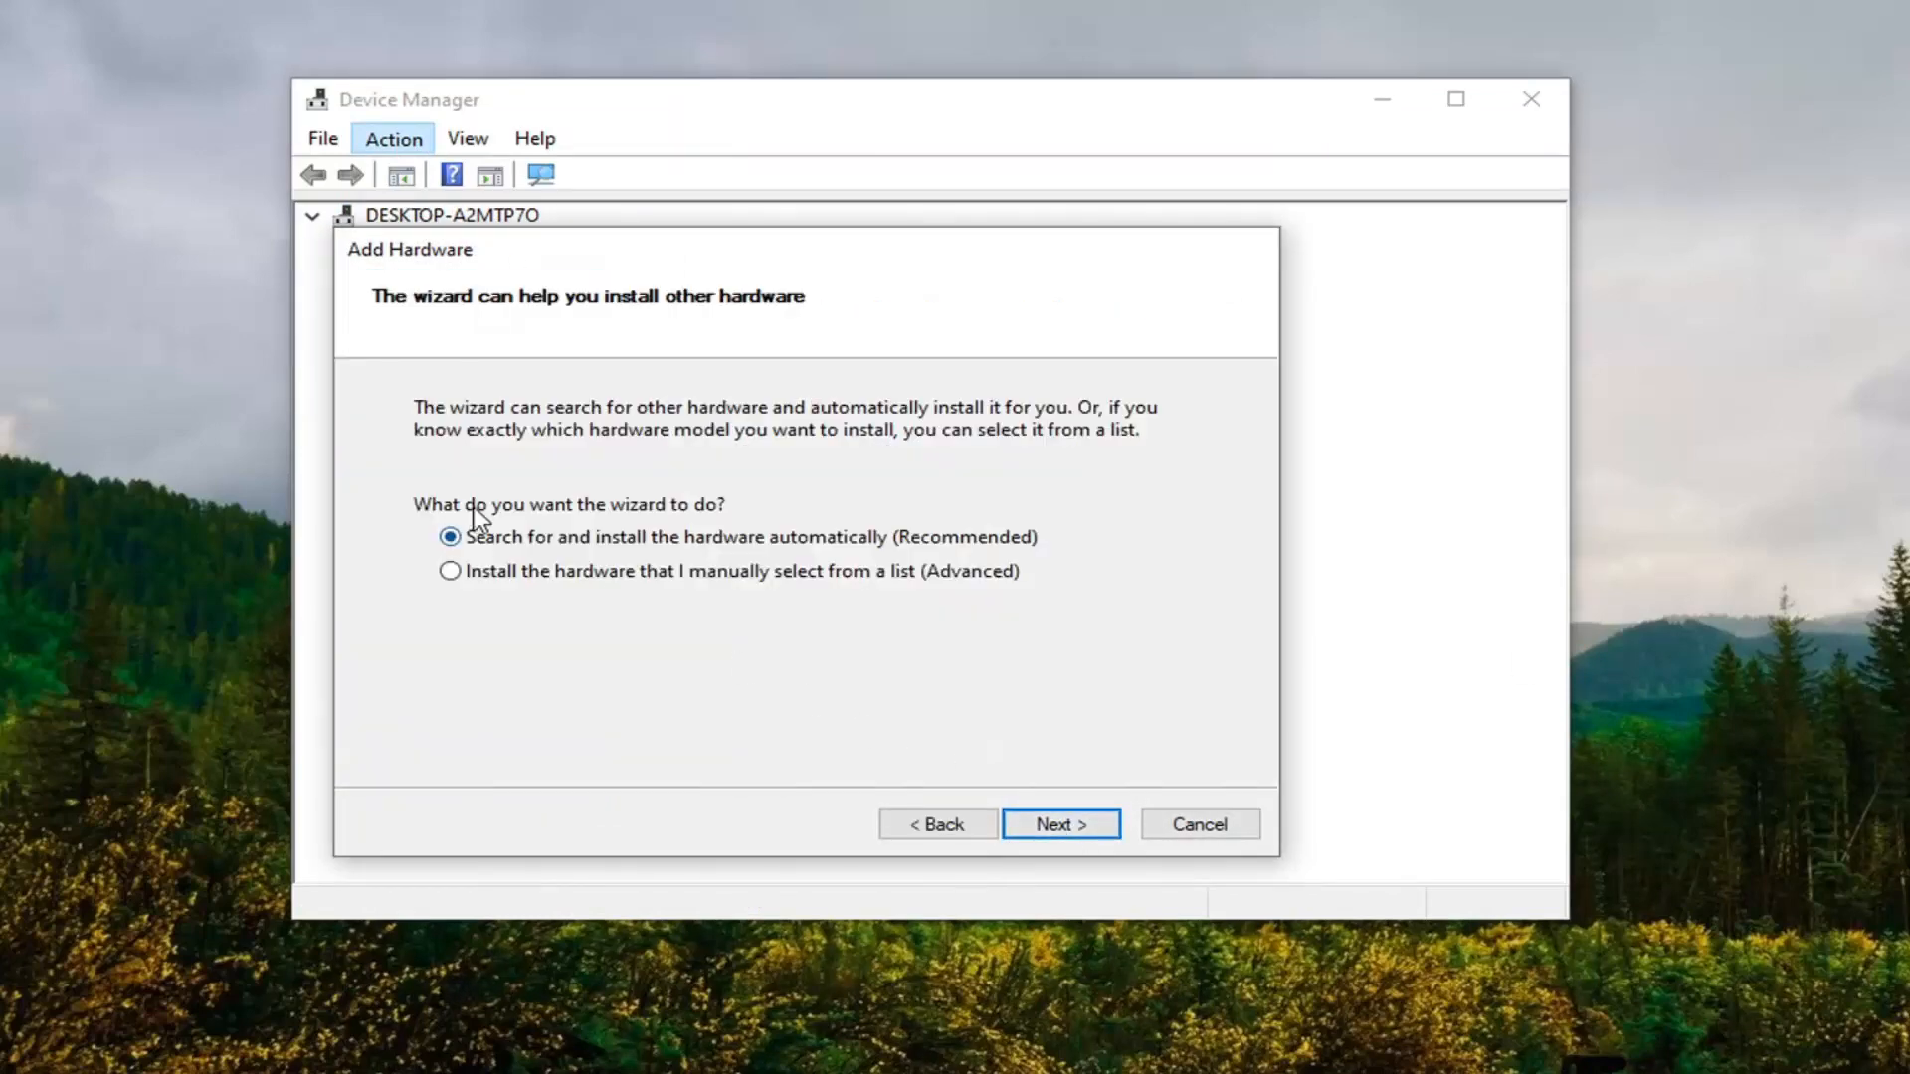
{"action": "left_click", "coordinate": [450, 570]}
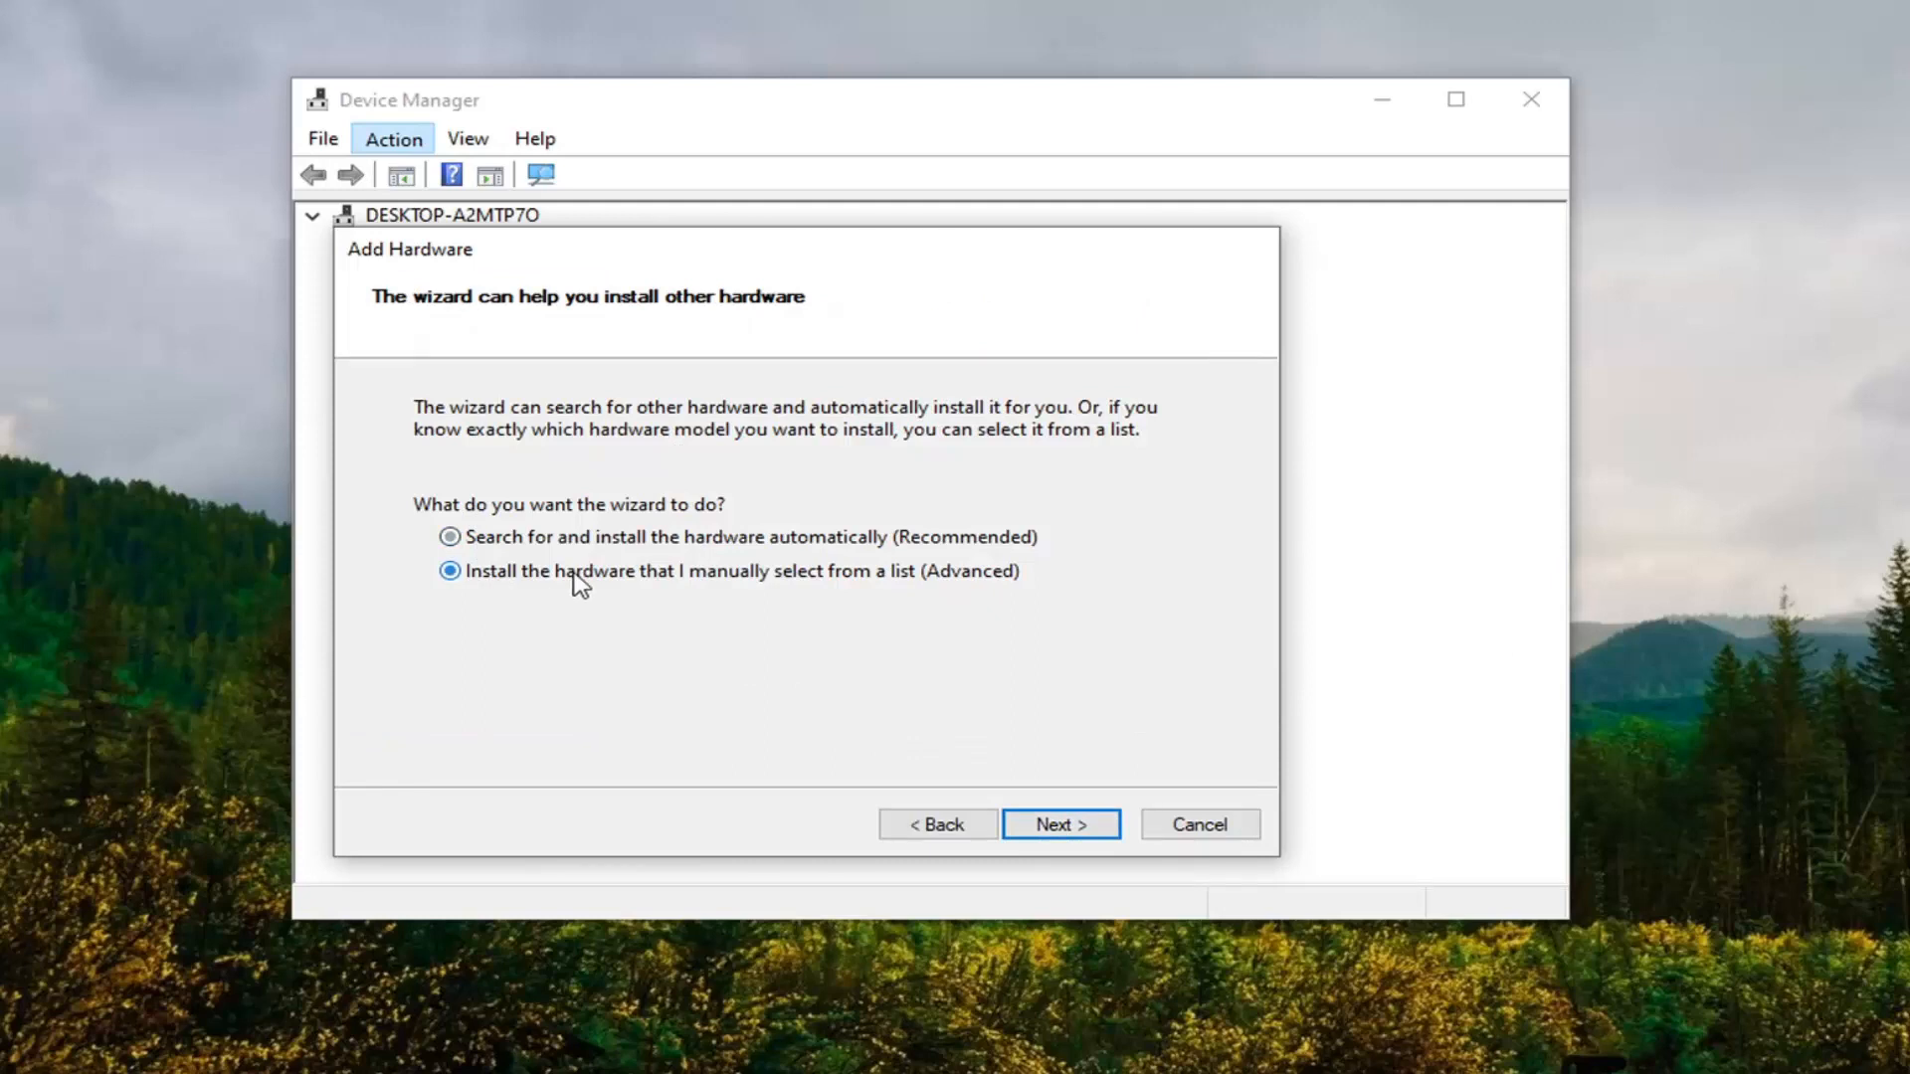
{"action": "left_click", "coordinate": [451, 570]}
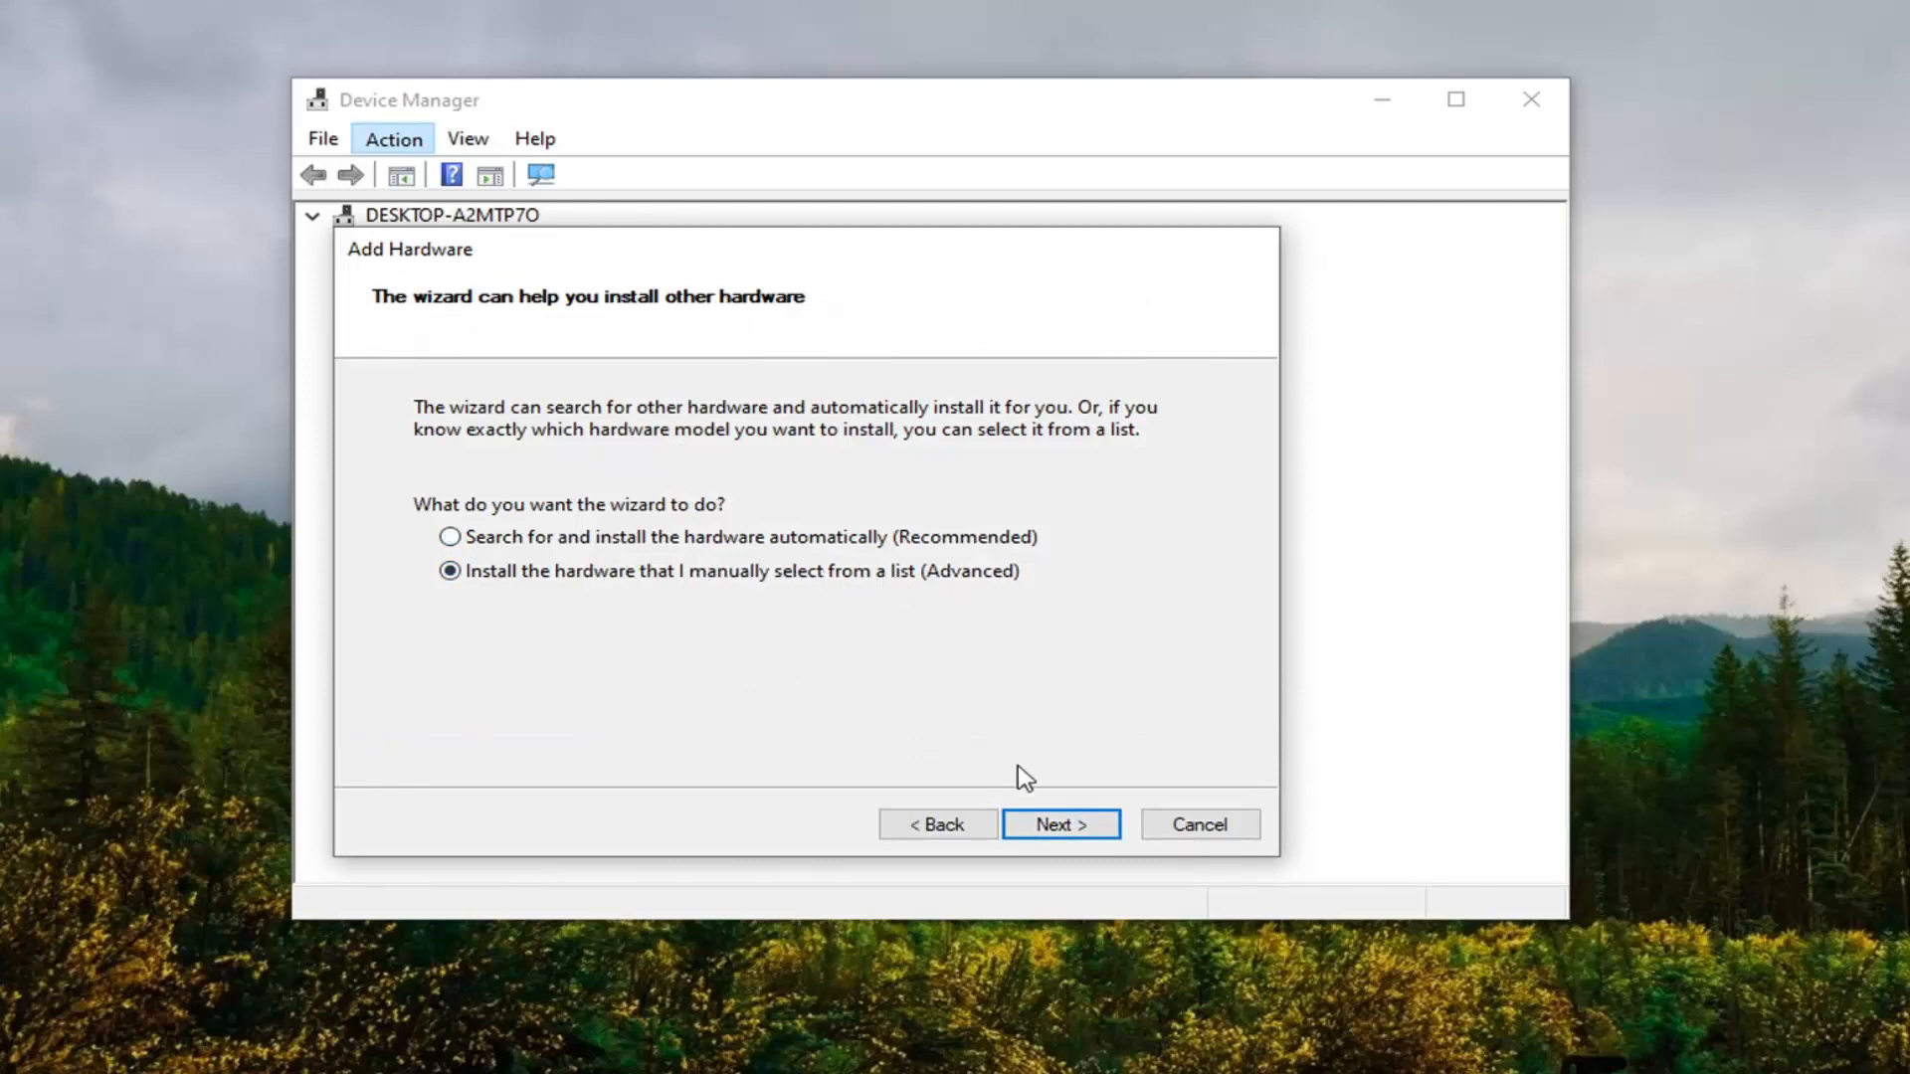
{"action": "left_click", "coordinate": [1058, 823]}
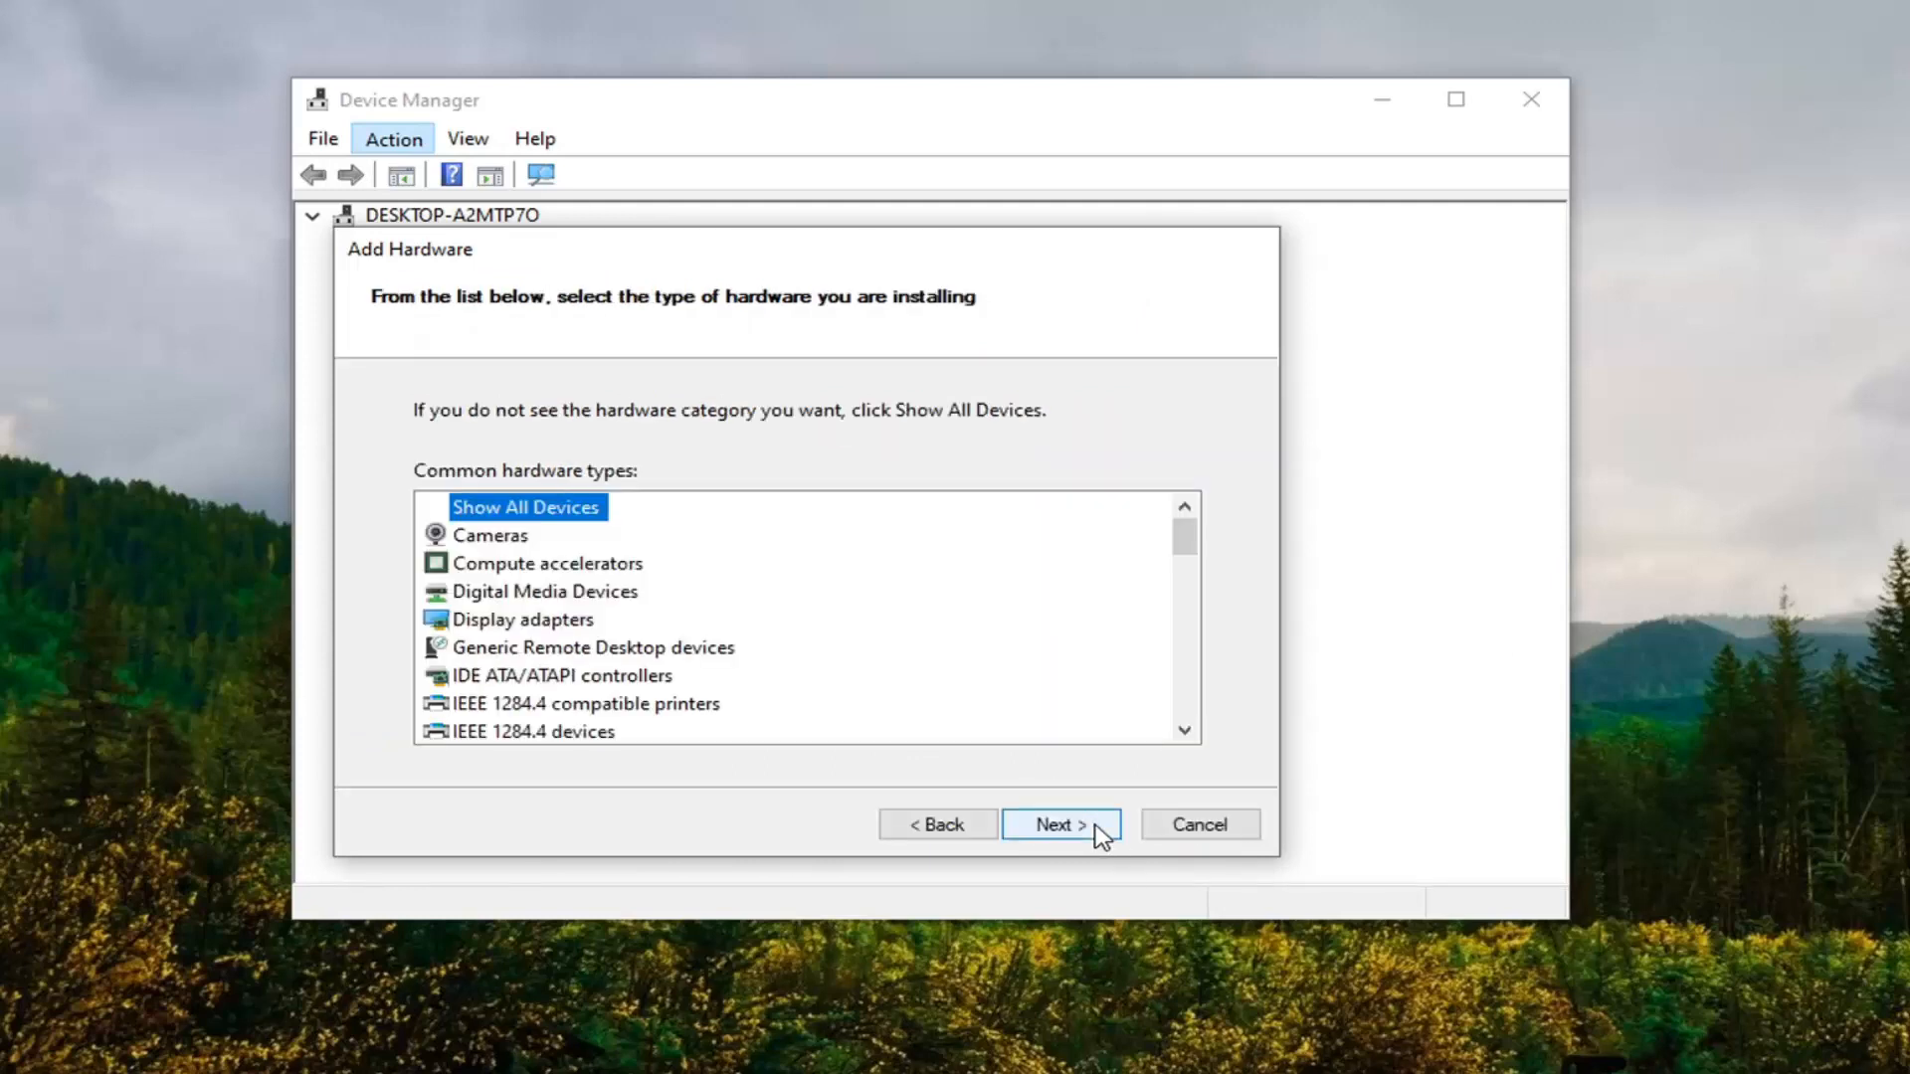
{"action": "left_click", "coordinate": [524, 619]}
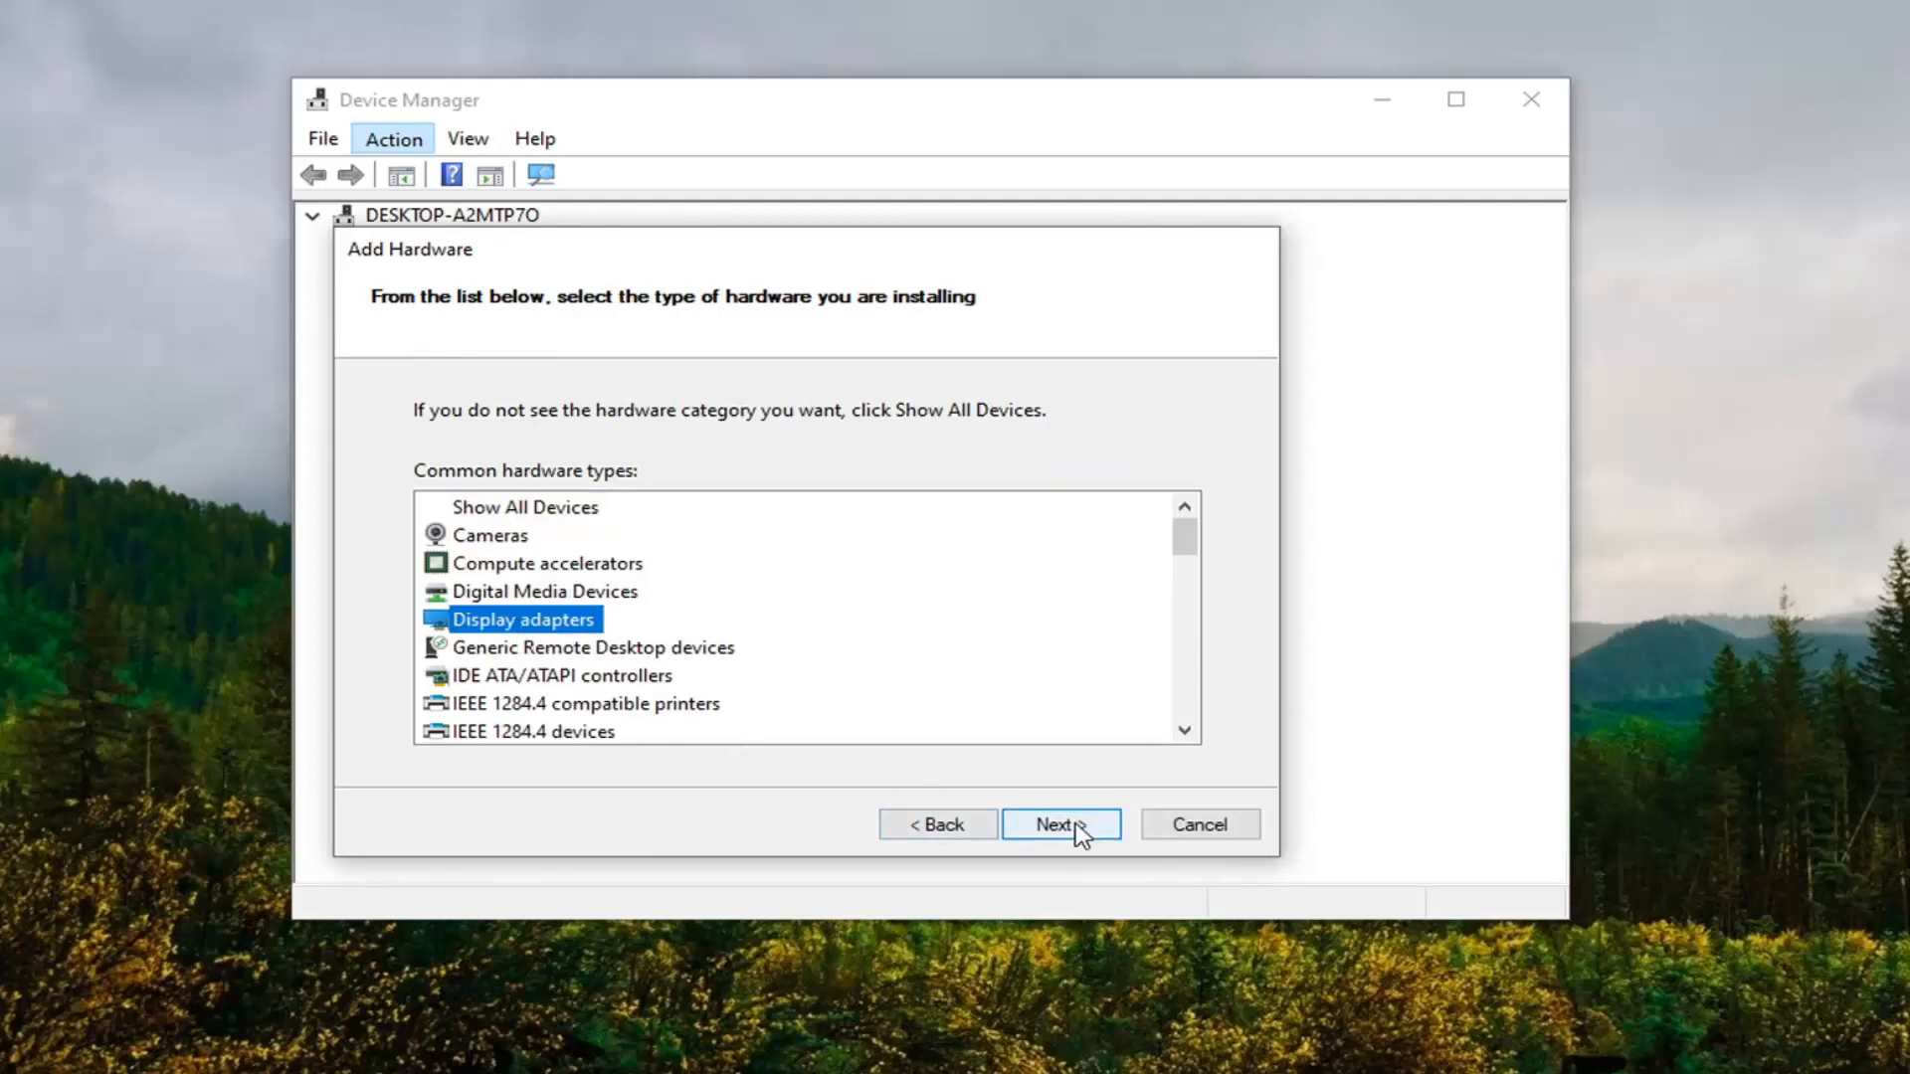
{"action": "left_click", "coordinate": [1058, 824]}
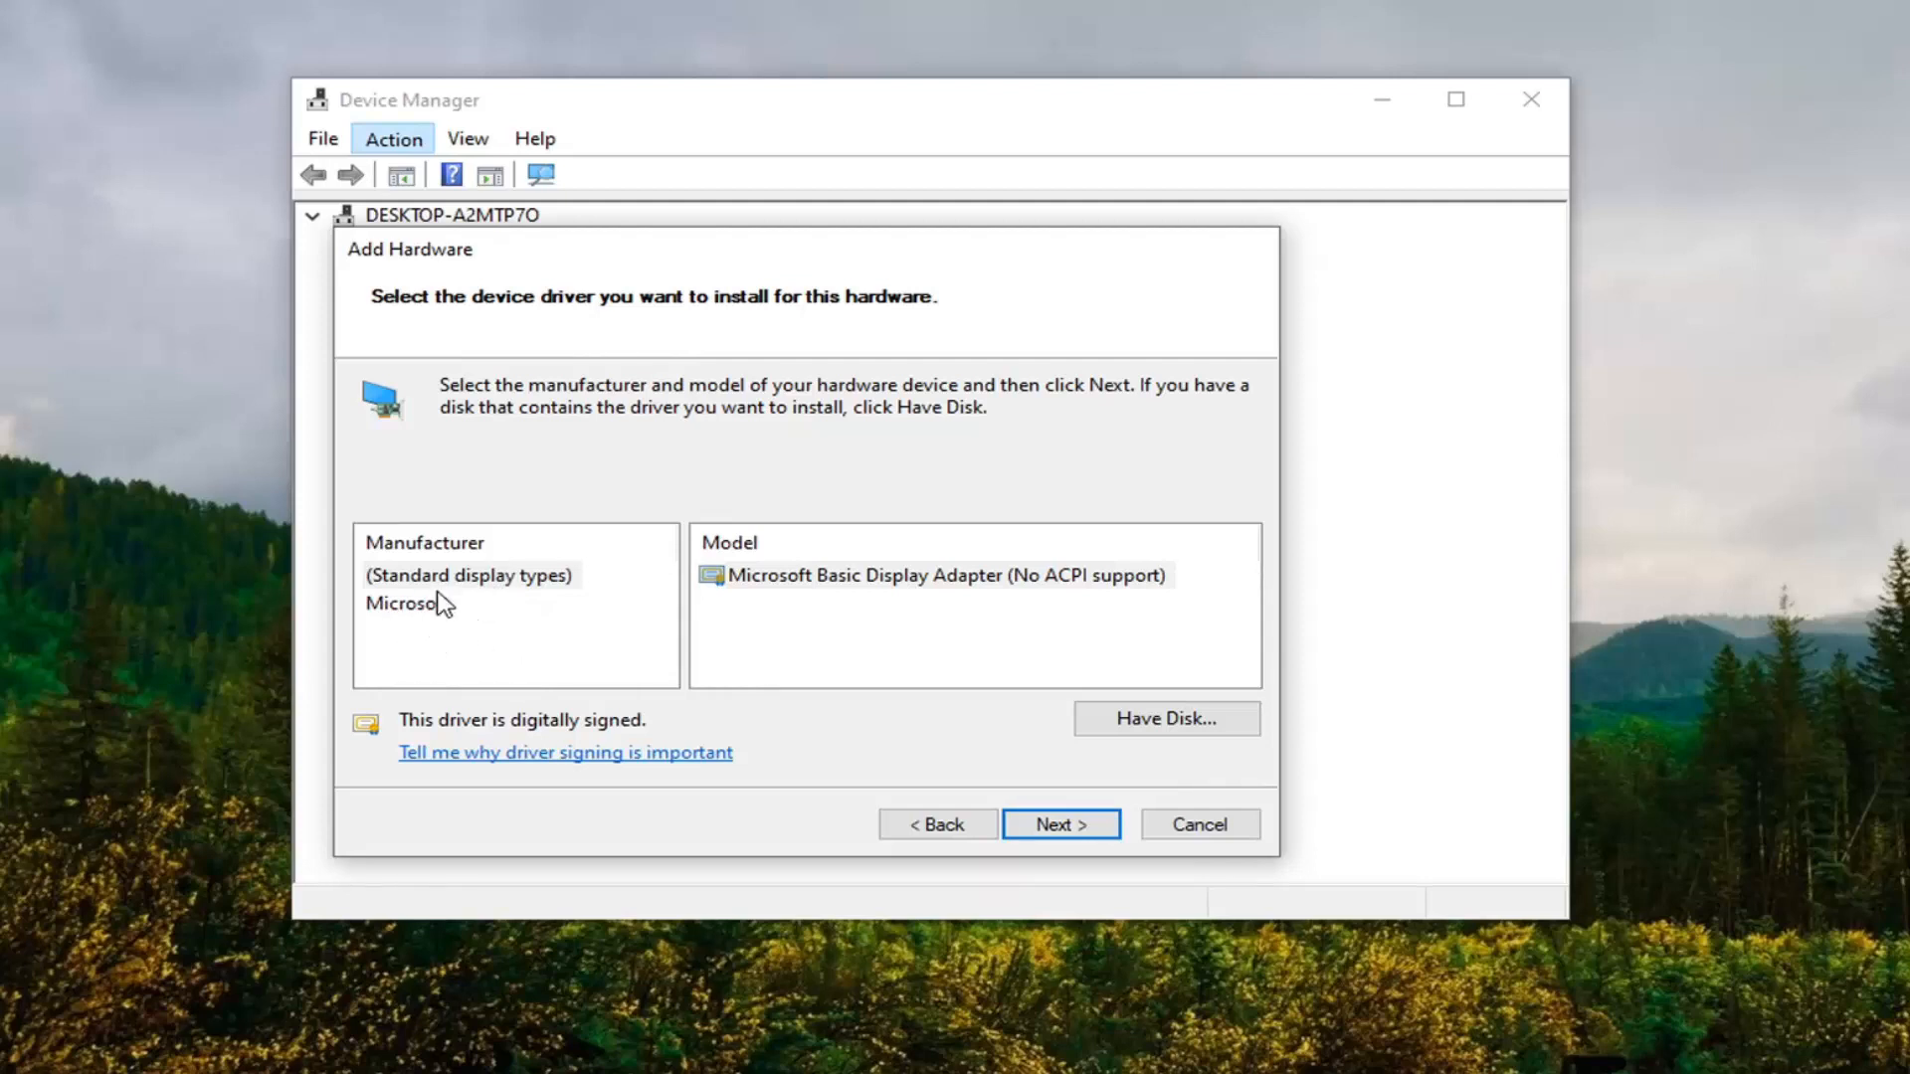
Step: Pick manufacturer Microsoft and model Microsoft Remote Display Adapter, then continue to confirmation
{"action": "left_click", "coordinate": [408, 602]}
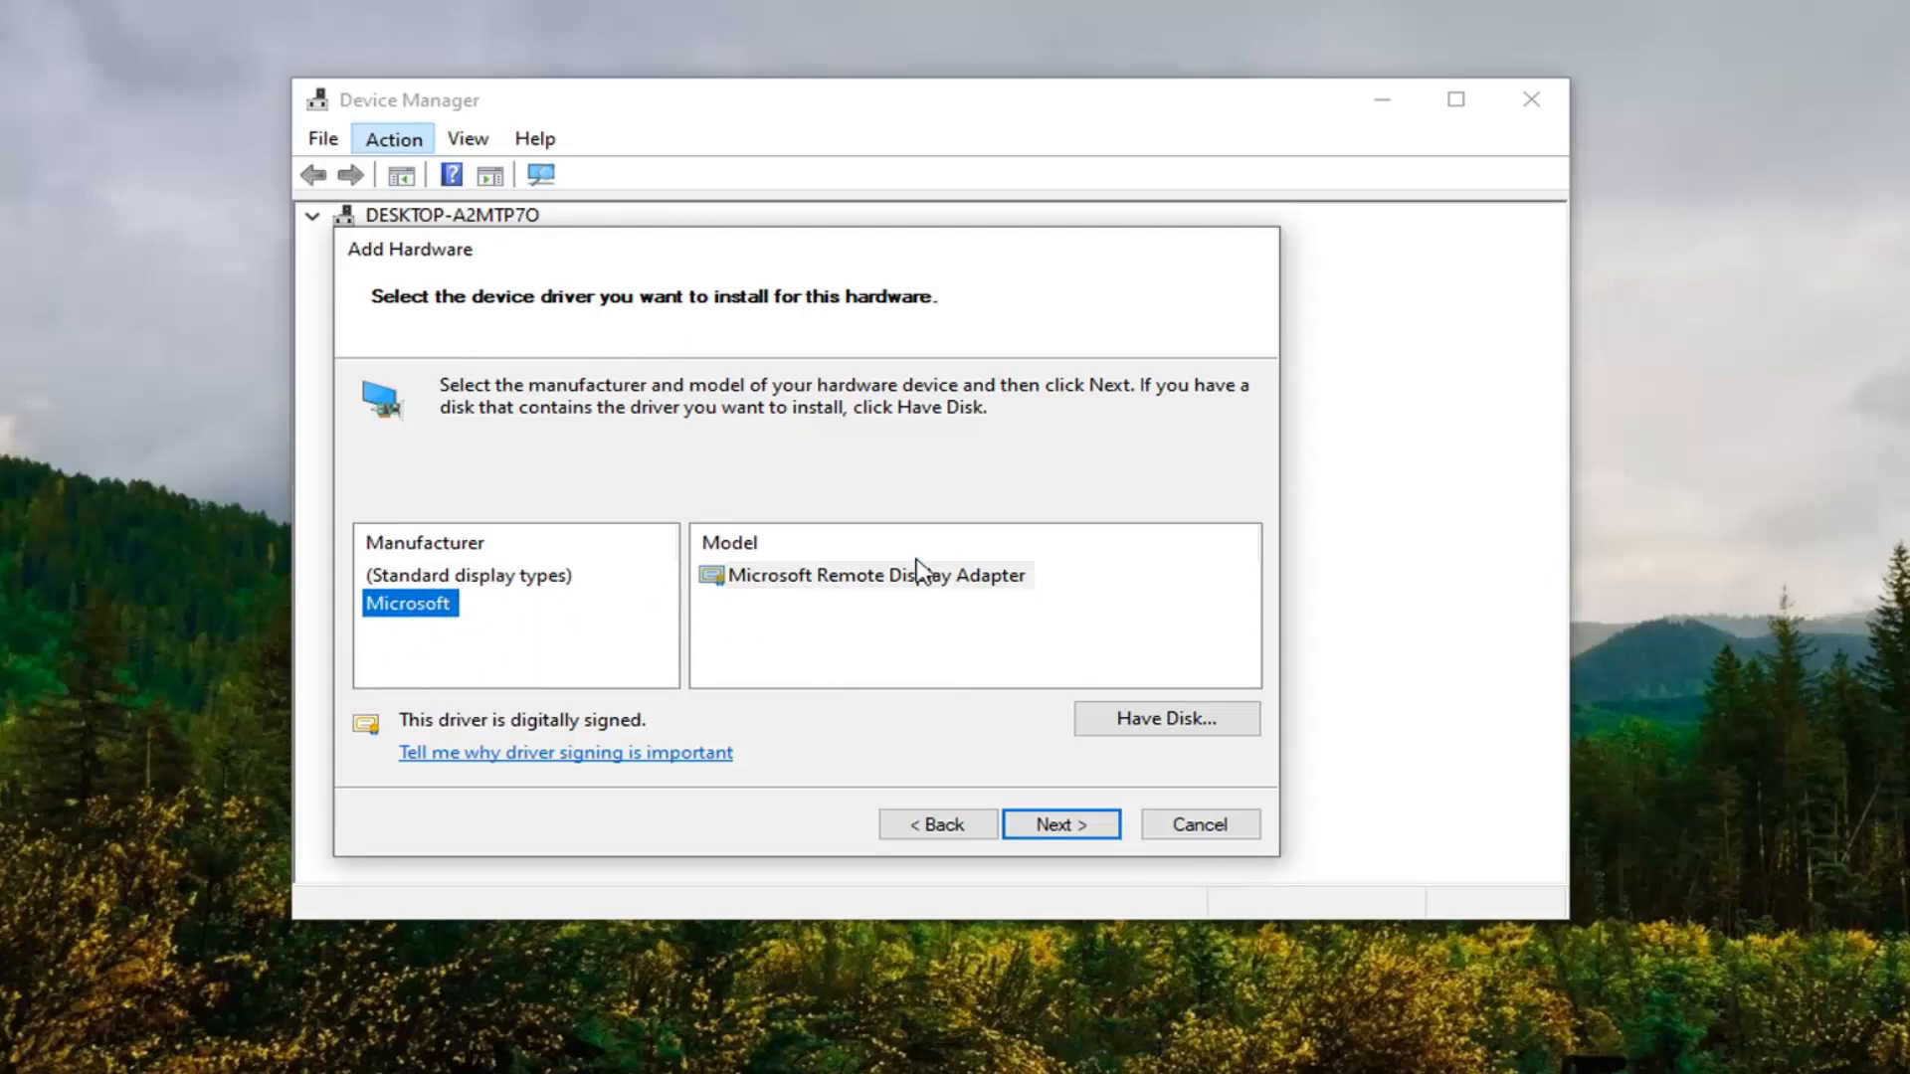
{"action": "left_click", "coordinate": [877, 575]}
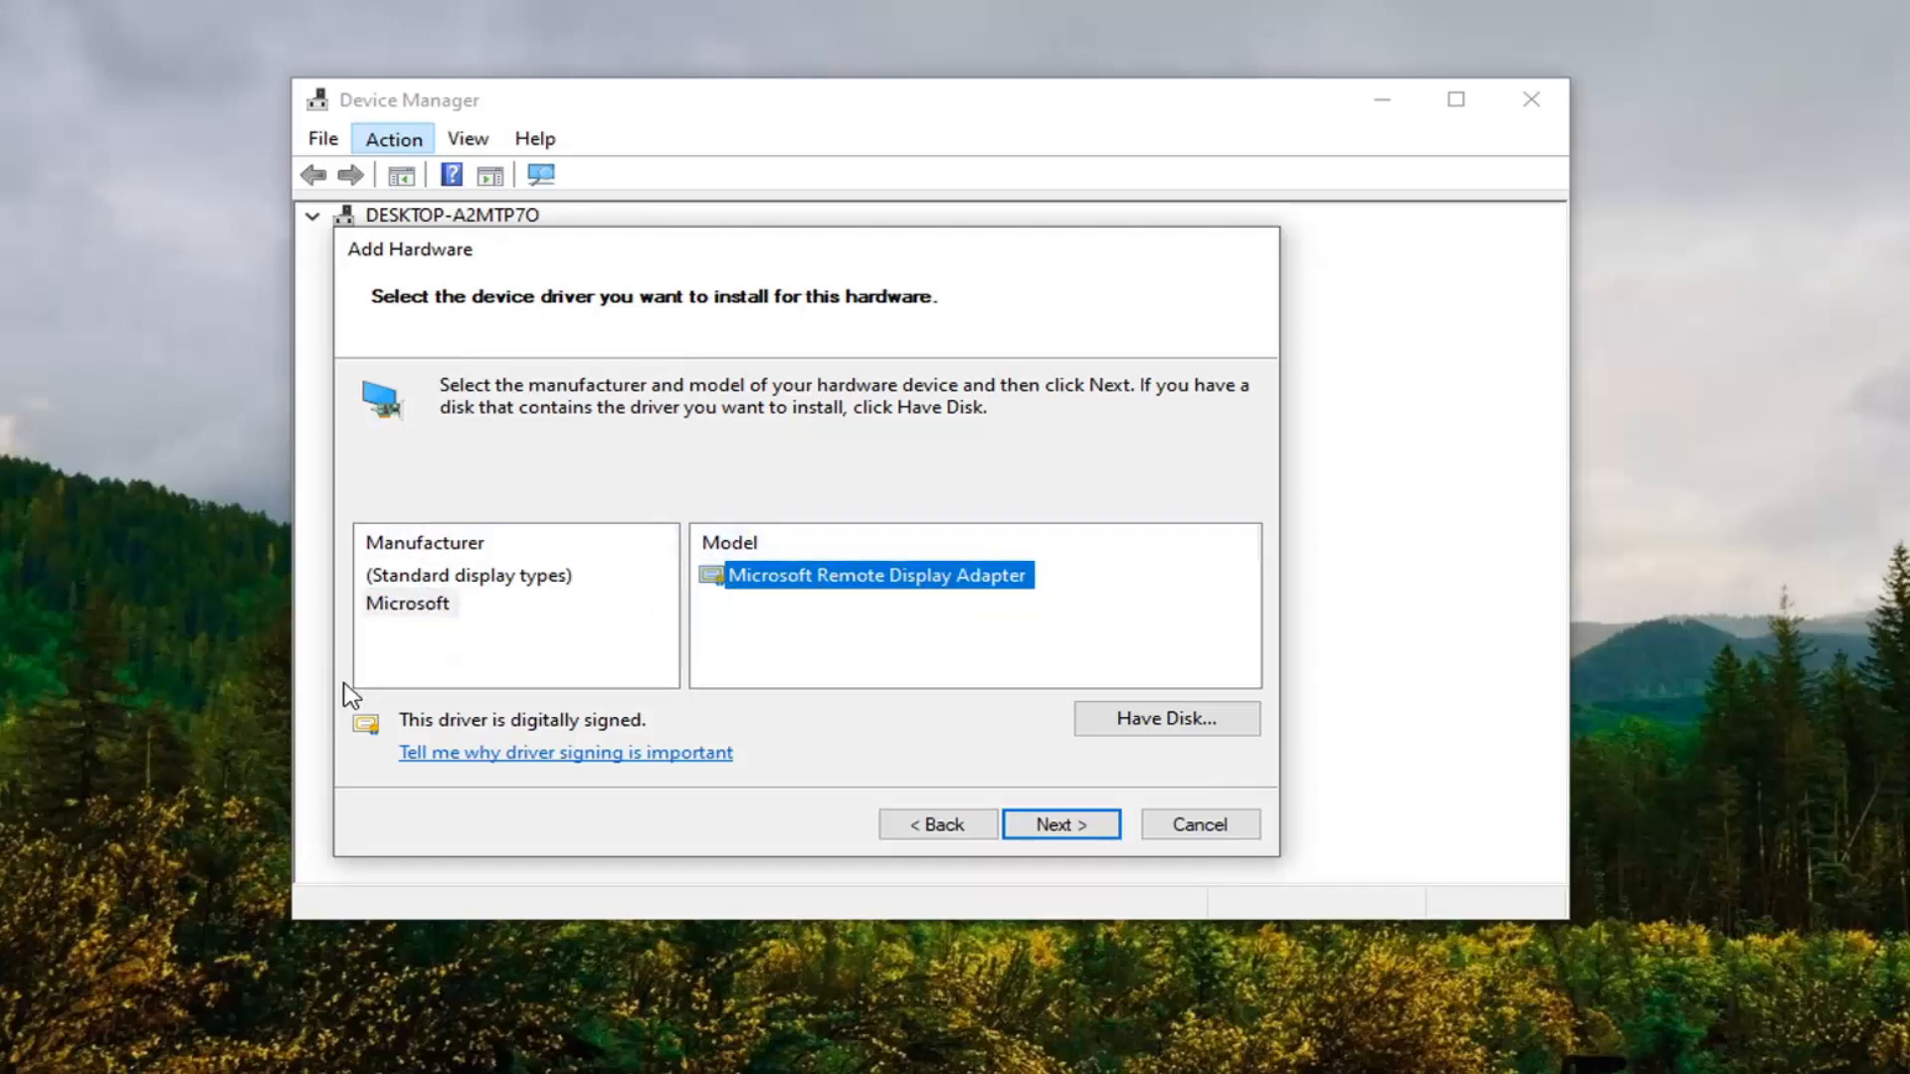
{"action": "left_click", "coordinate": [407, 603]}
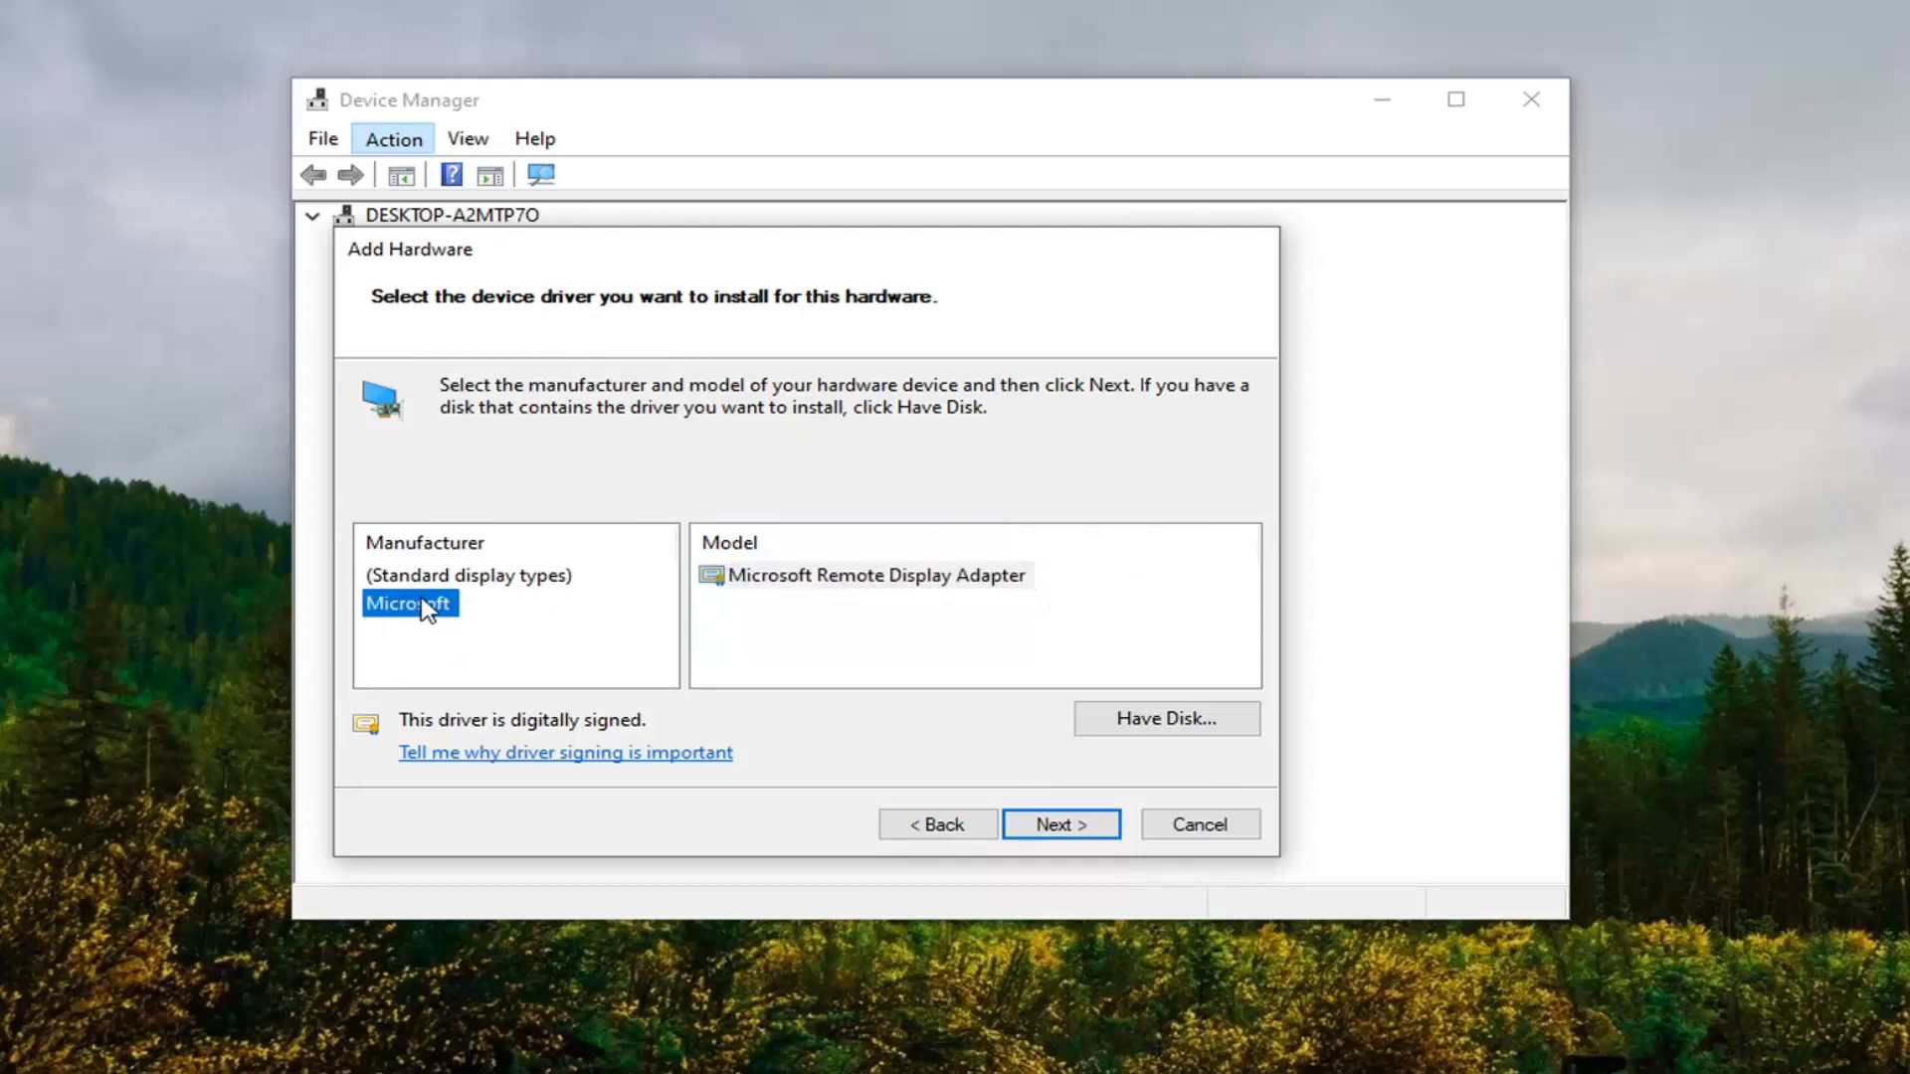
{"action": "left_click", "coordinate": [874, 574]}
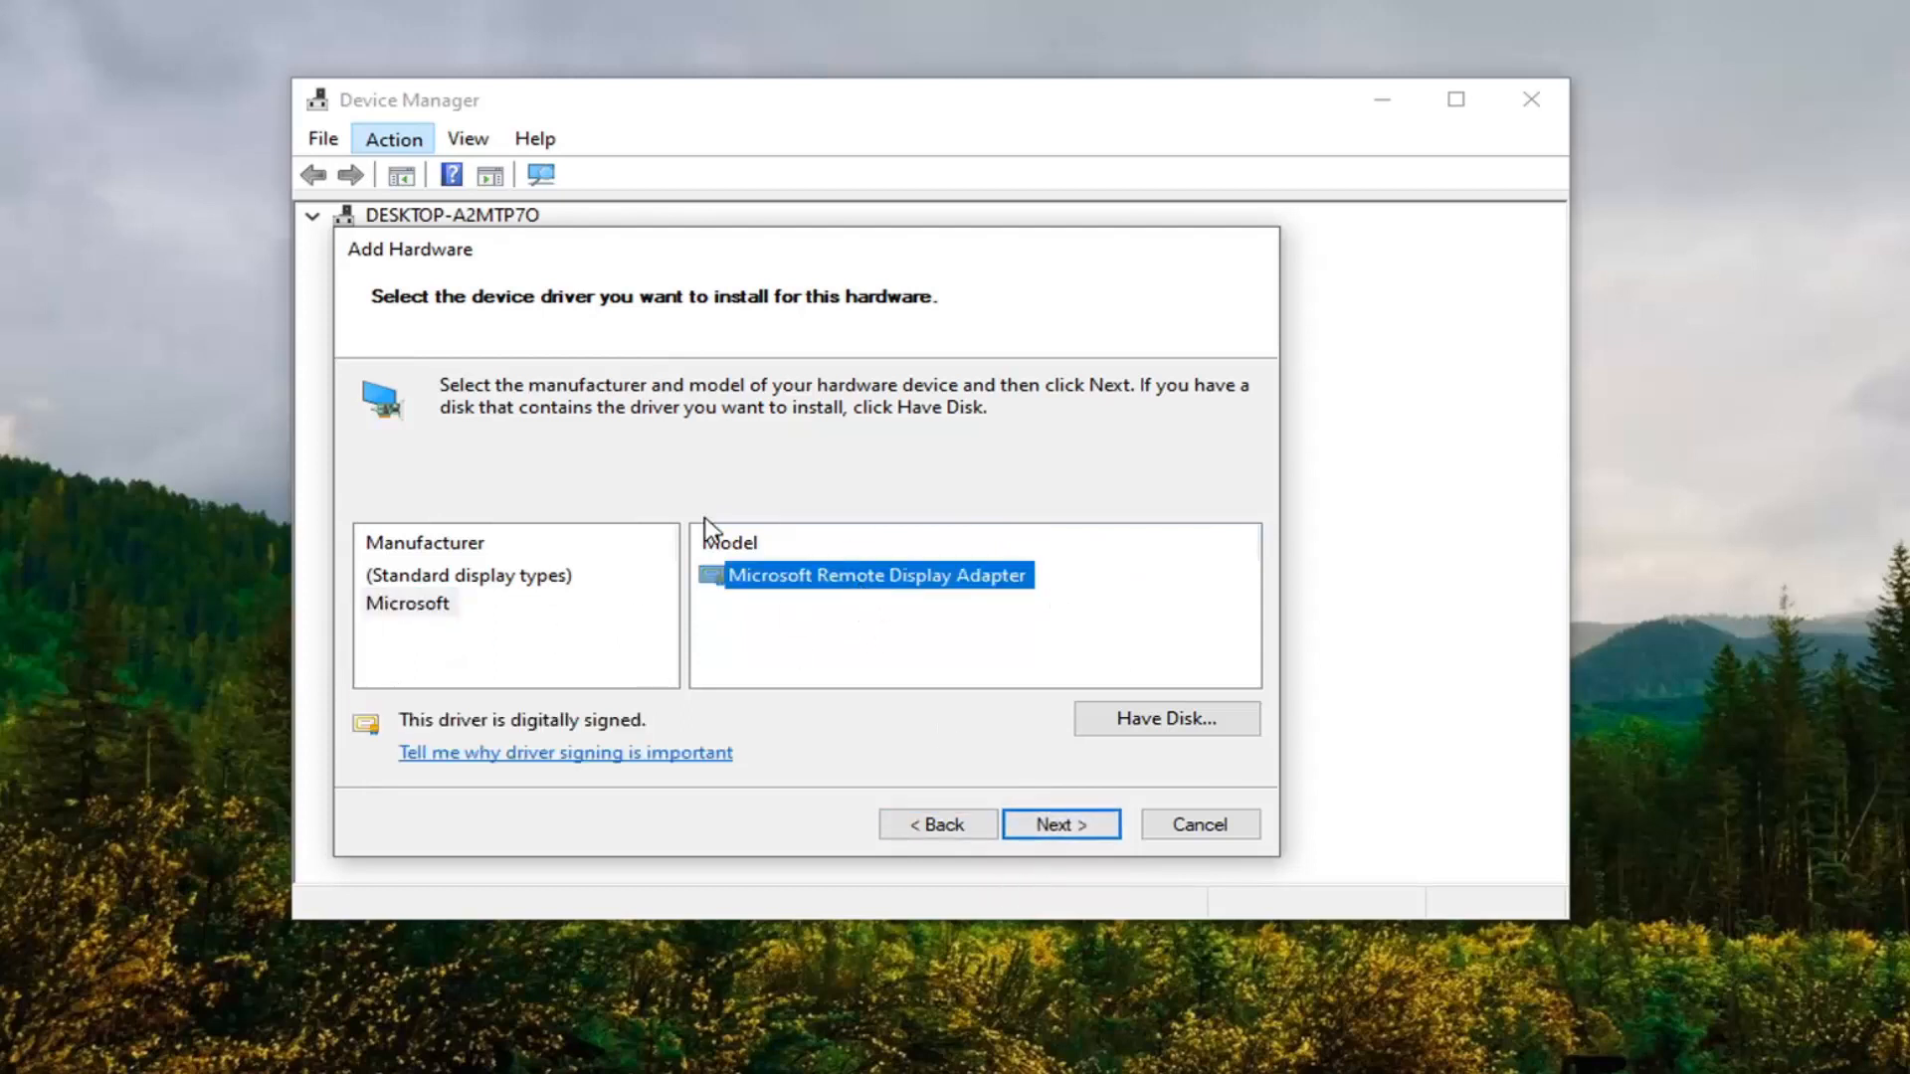
{"action": "left_click", "coordinate": [1058, 824]}
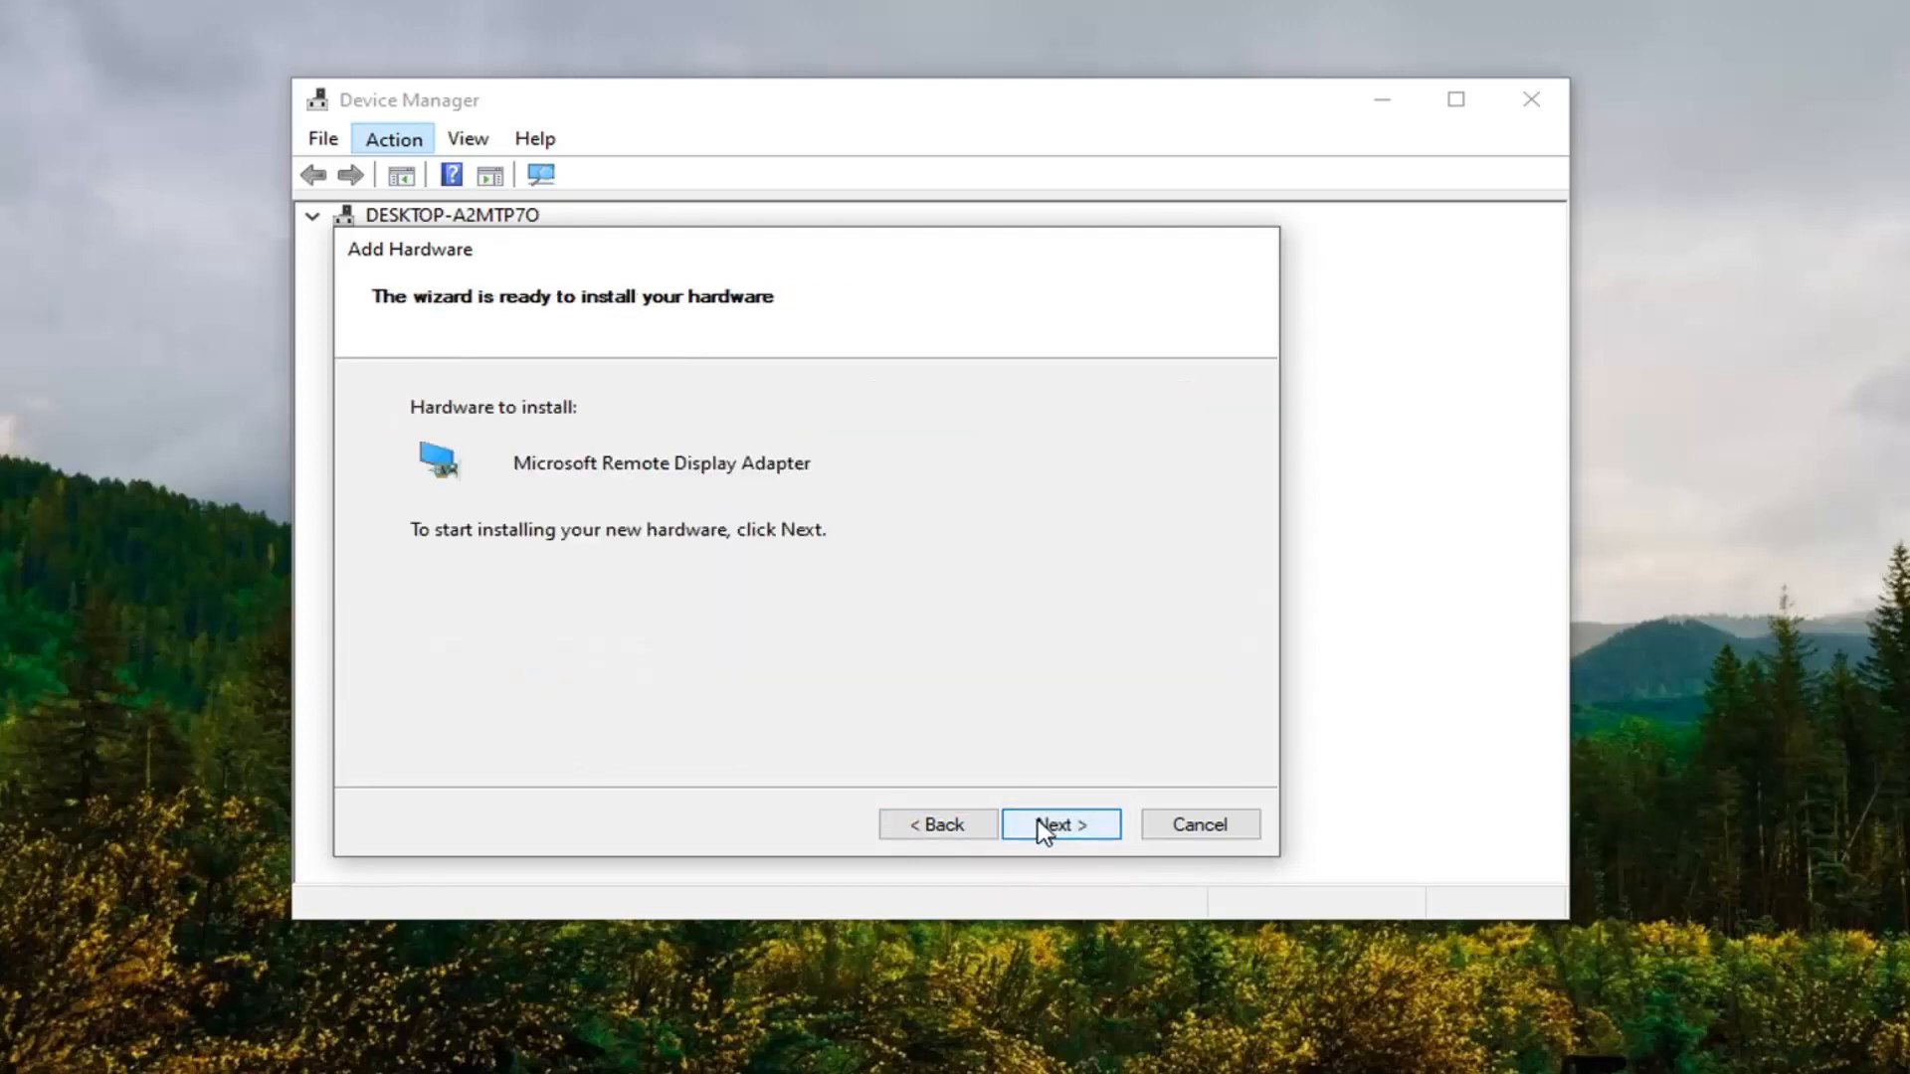
Step: Install the Microsoft Remote Display Adapter and close the completed Add Hardware wizard
{"action": "left_click", "coordinate": [1058, 824]}
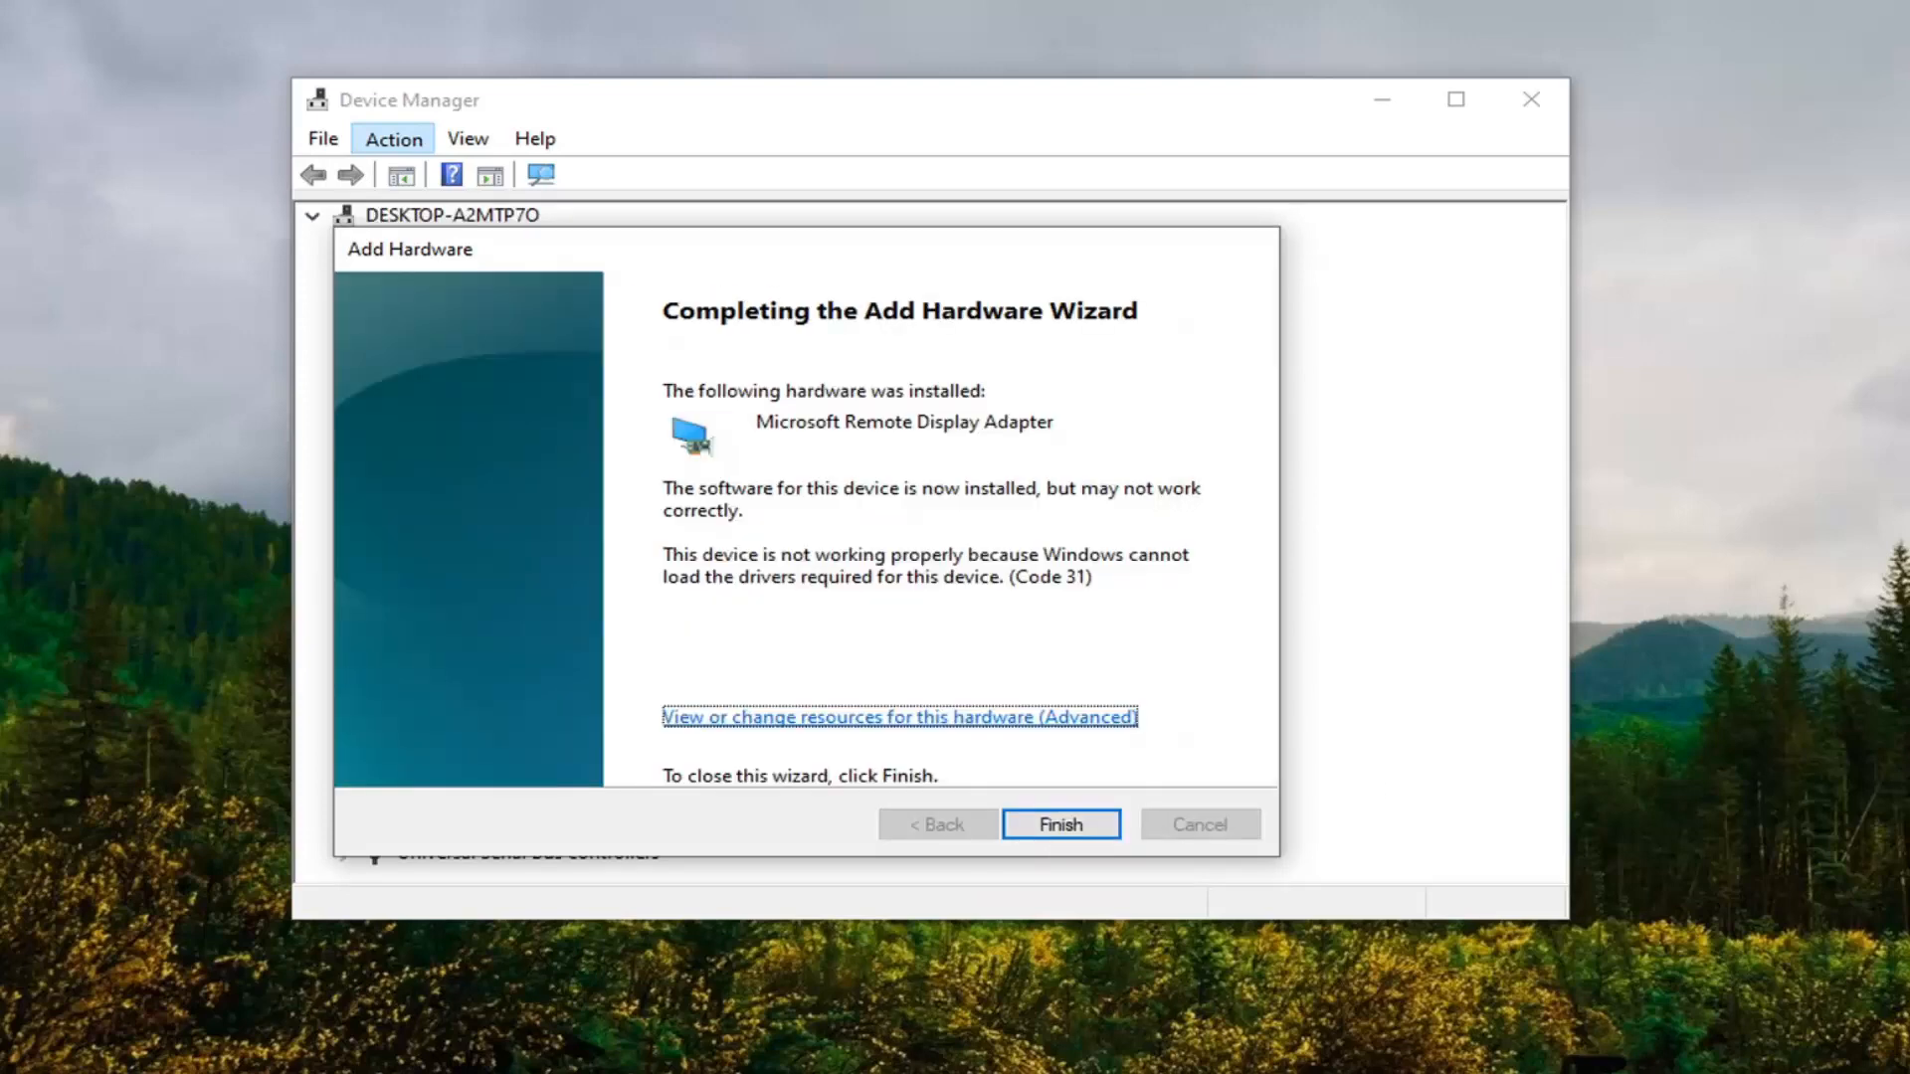
{"action": "mouse_move", "coordinate": [1045, 866]}
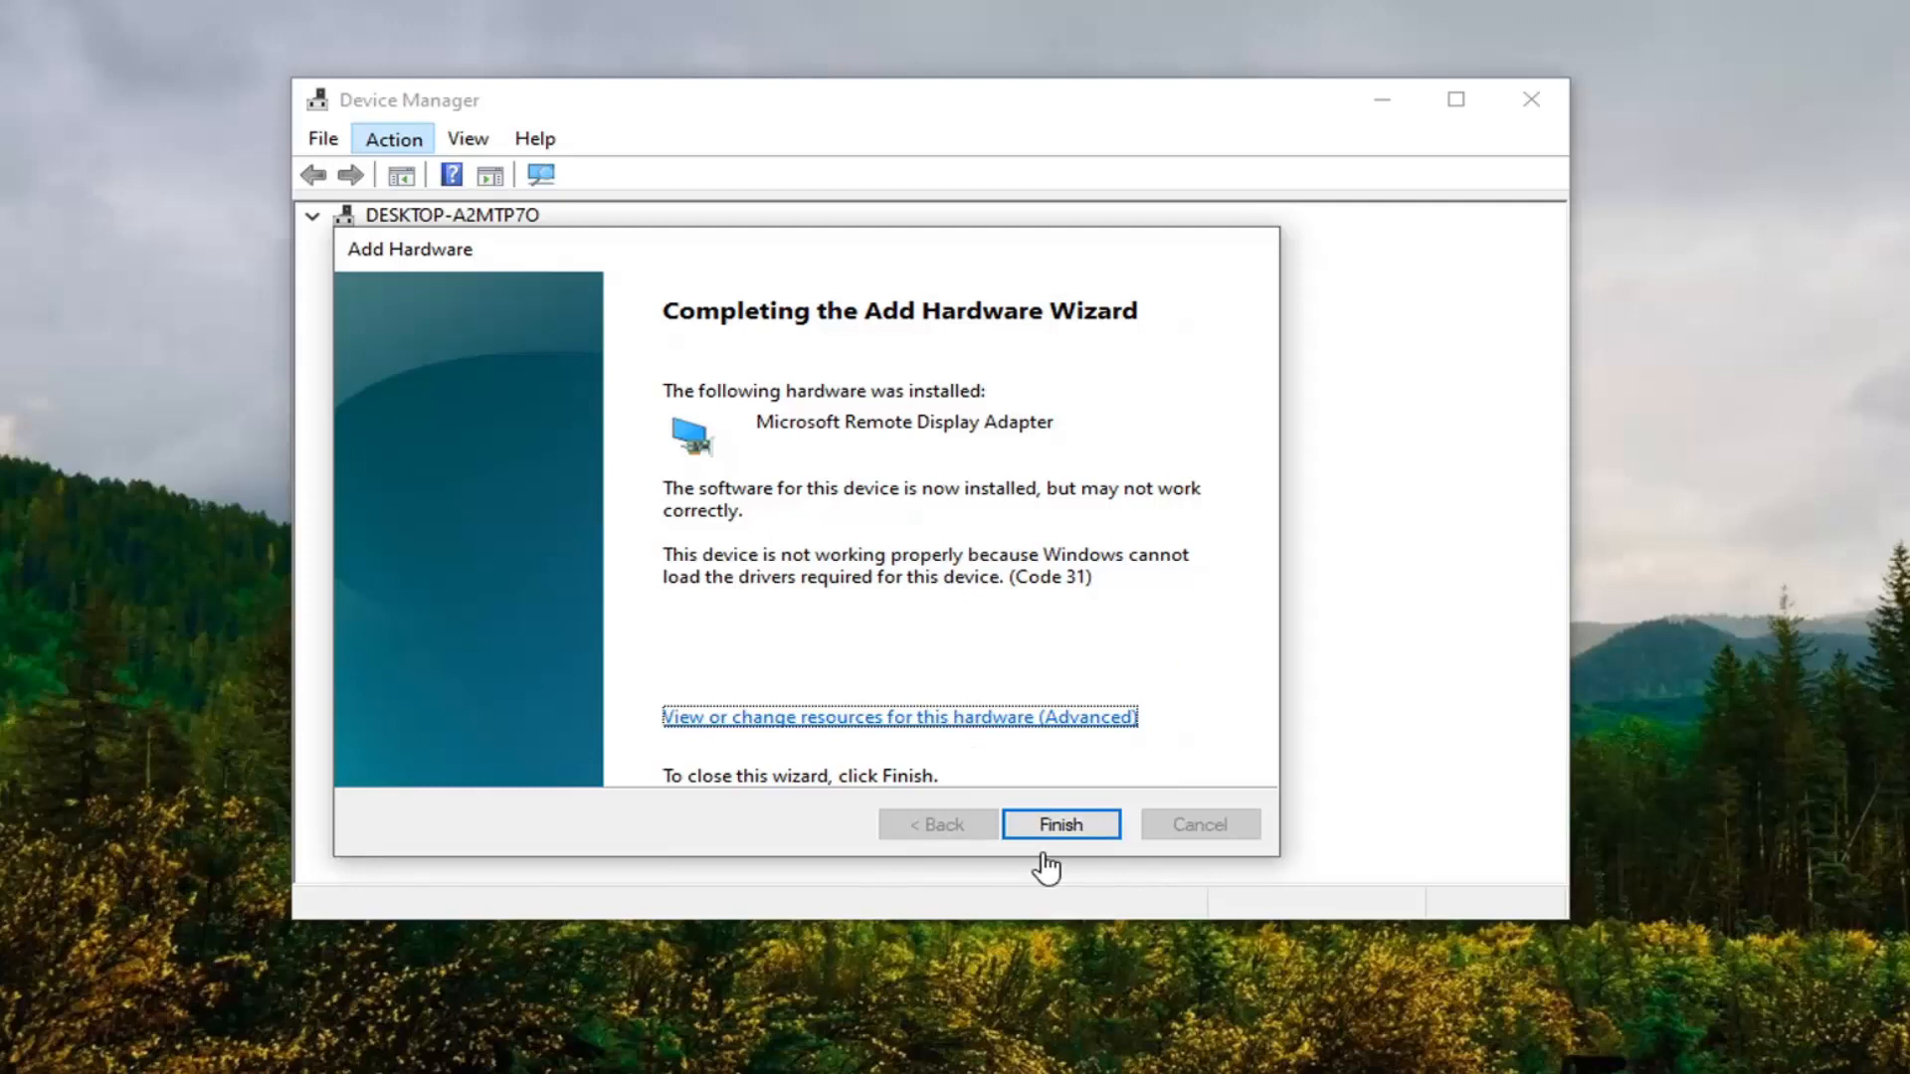
{"action": "left_click", "coordinate": [1058, 823]}
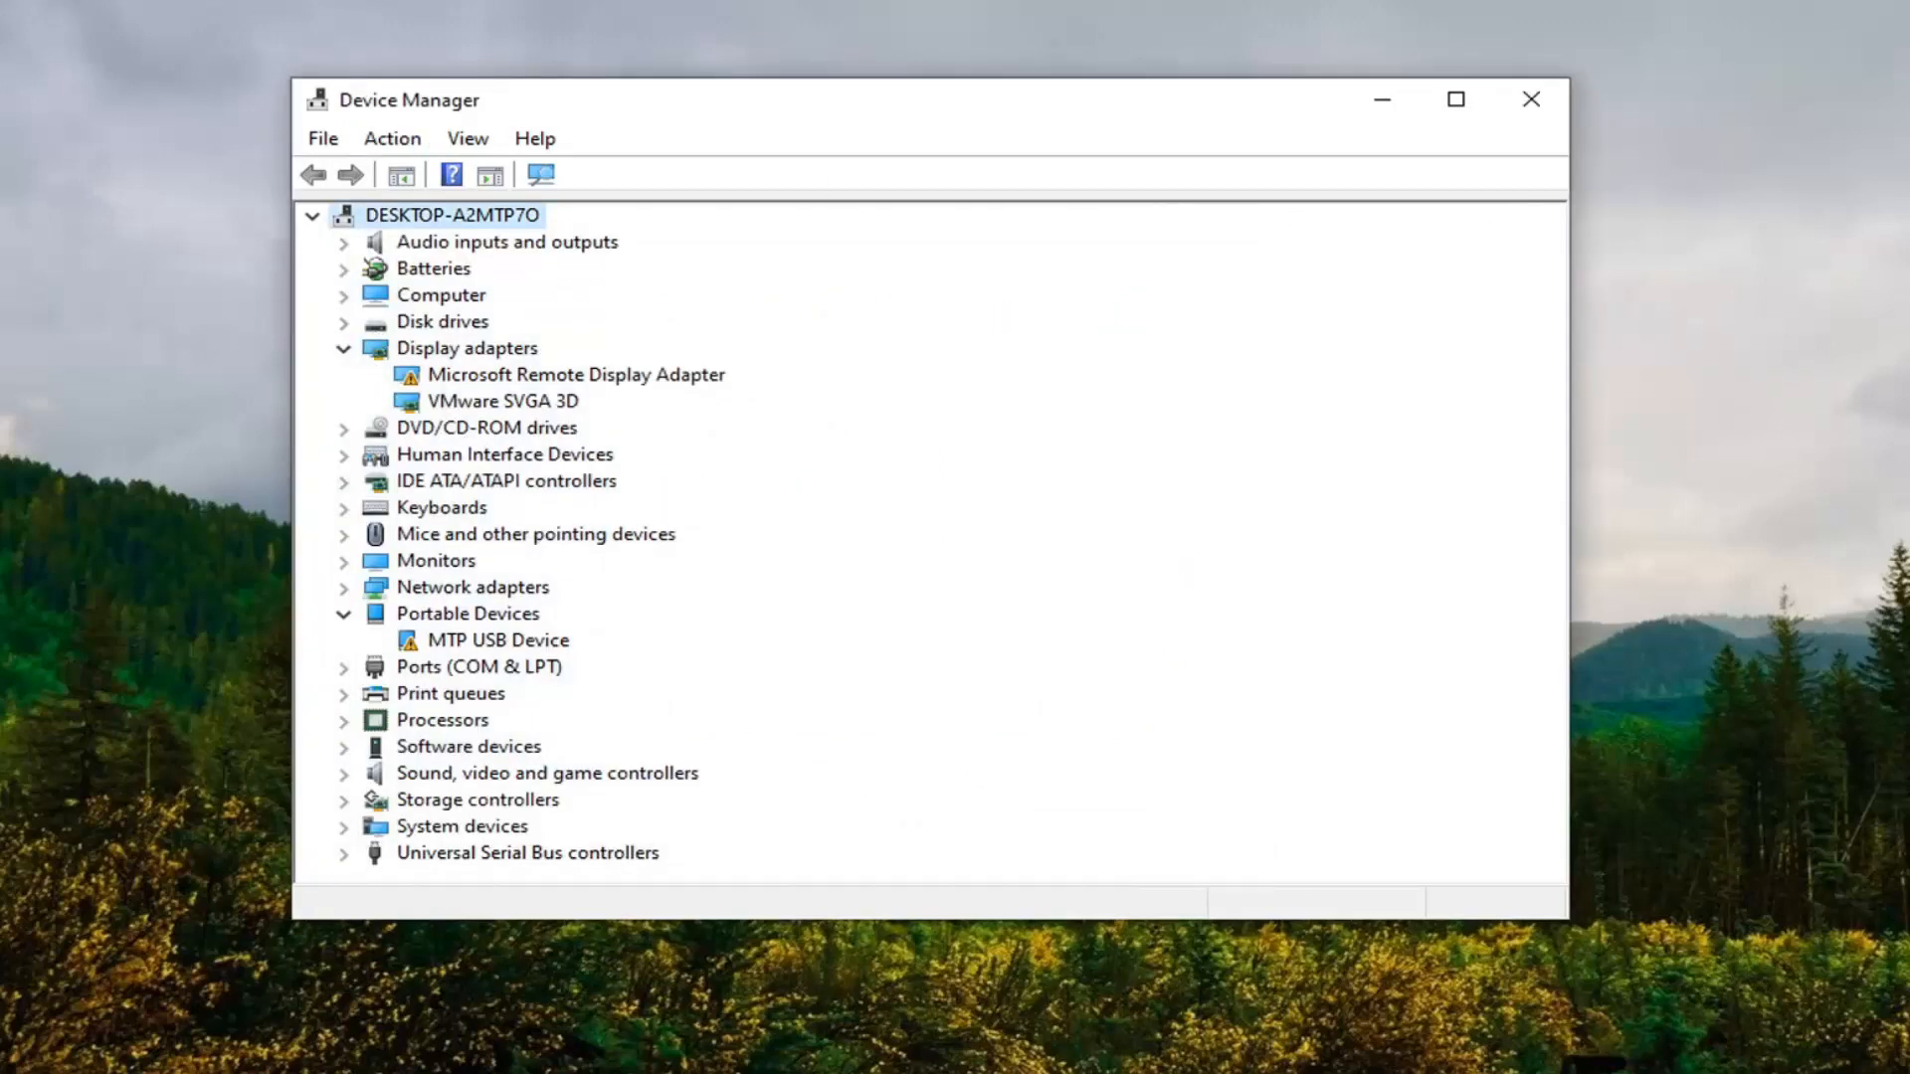
Step: Select the Microsoft Remote Display Adapter under Display adapters and show its context menu
{"action": "left_click", "coordinate": [574, 374]}
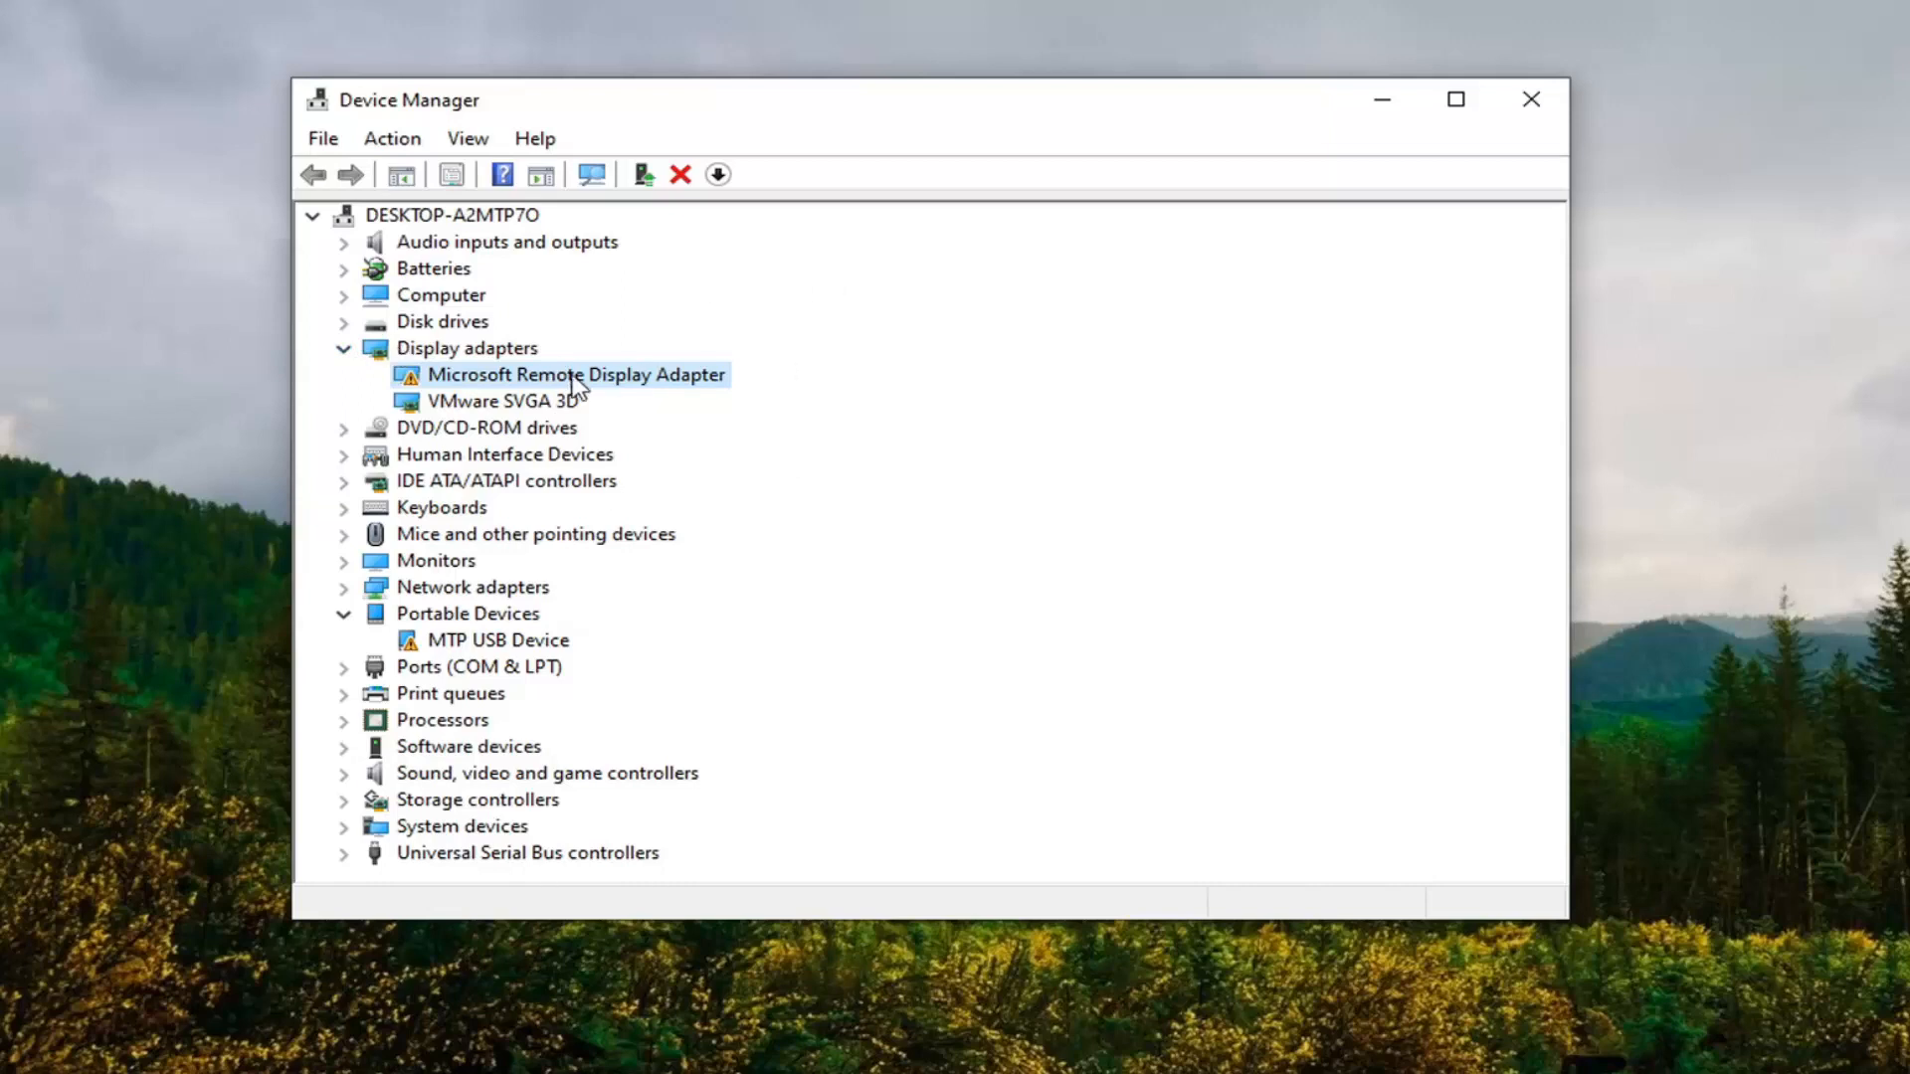
{"action": "mouse_move", "coordinate": [580, 390]}
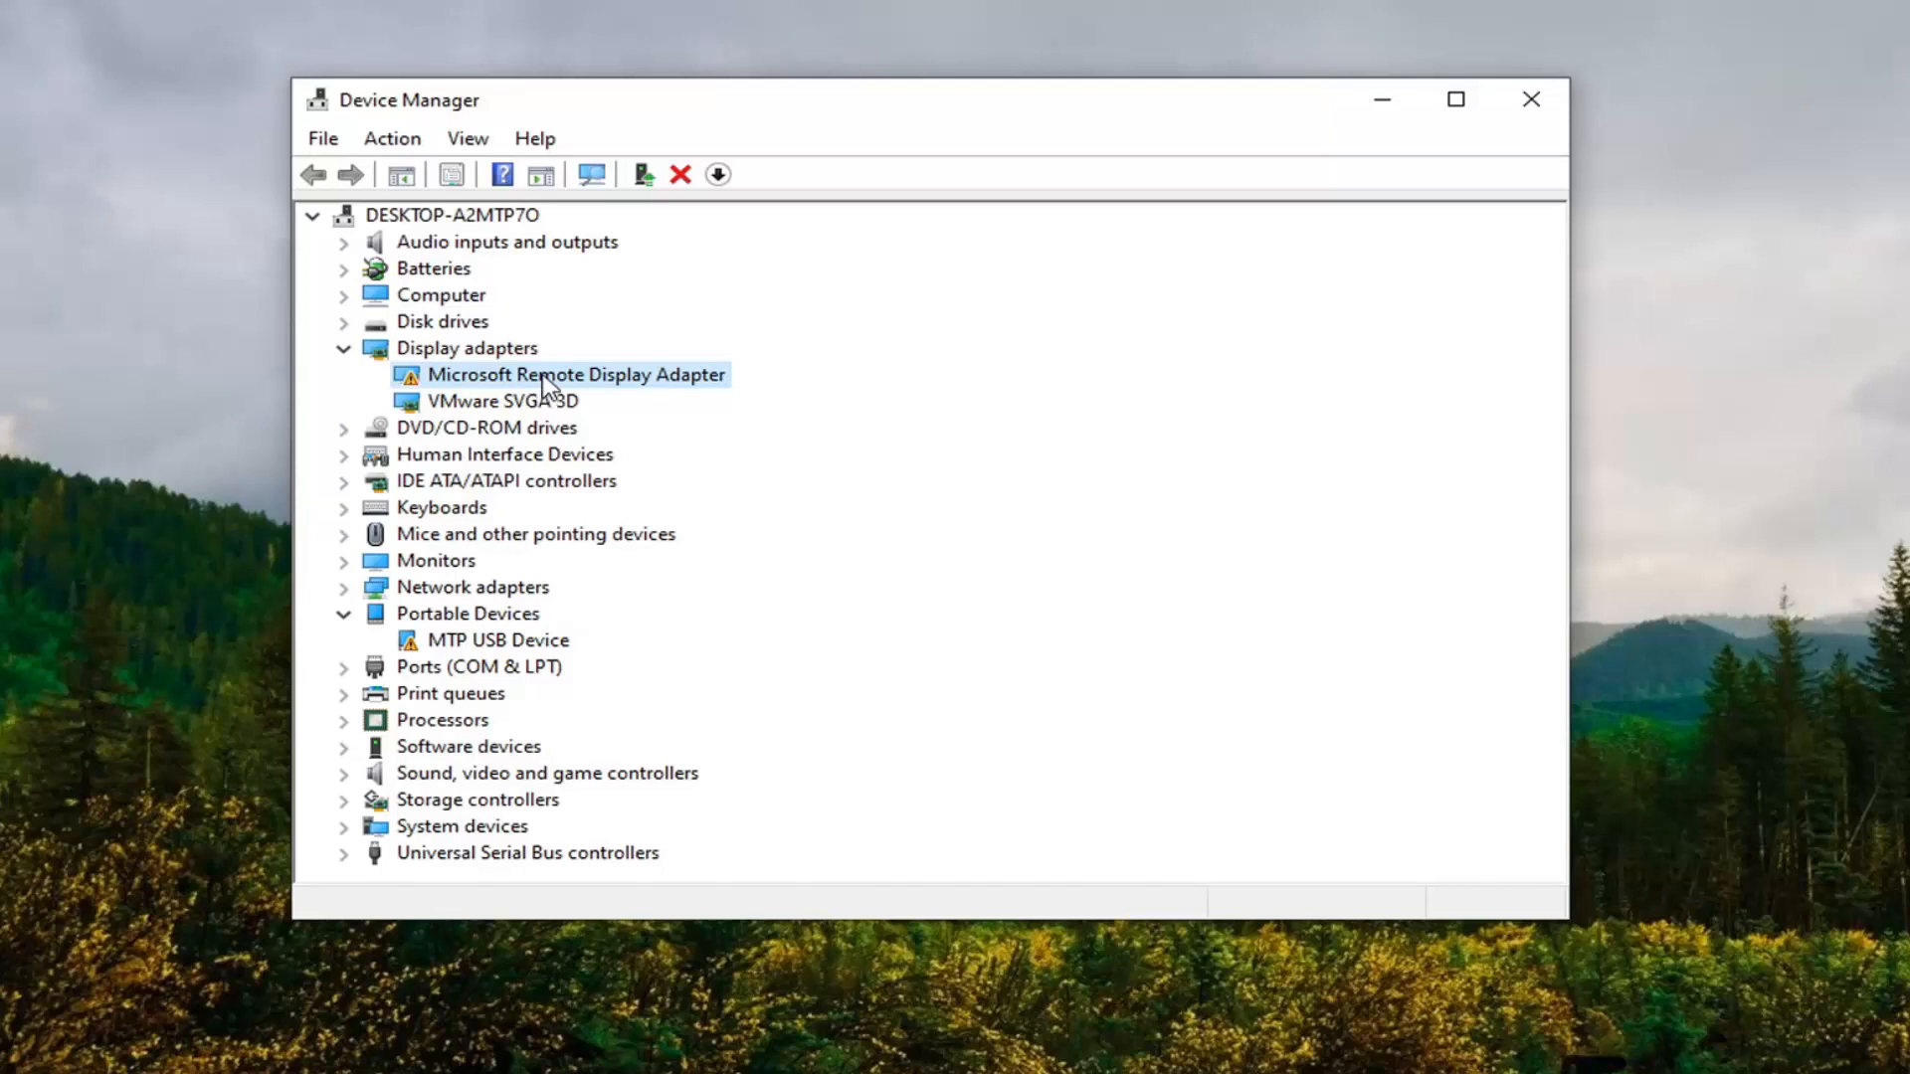
{"action": "right_click", "coordinate": [575, 374]}
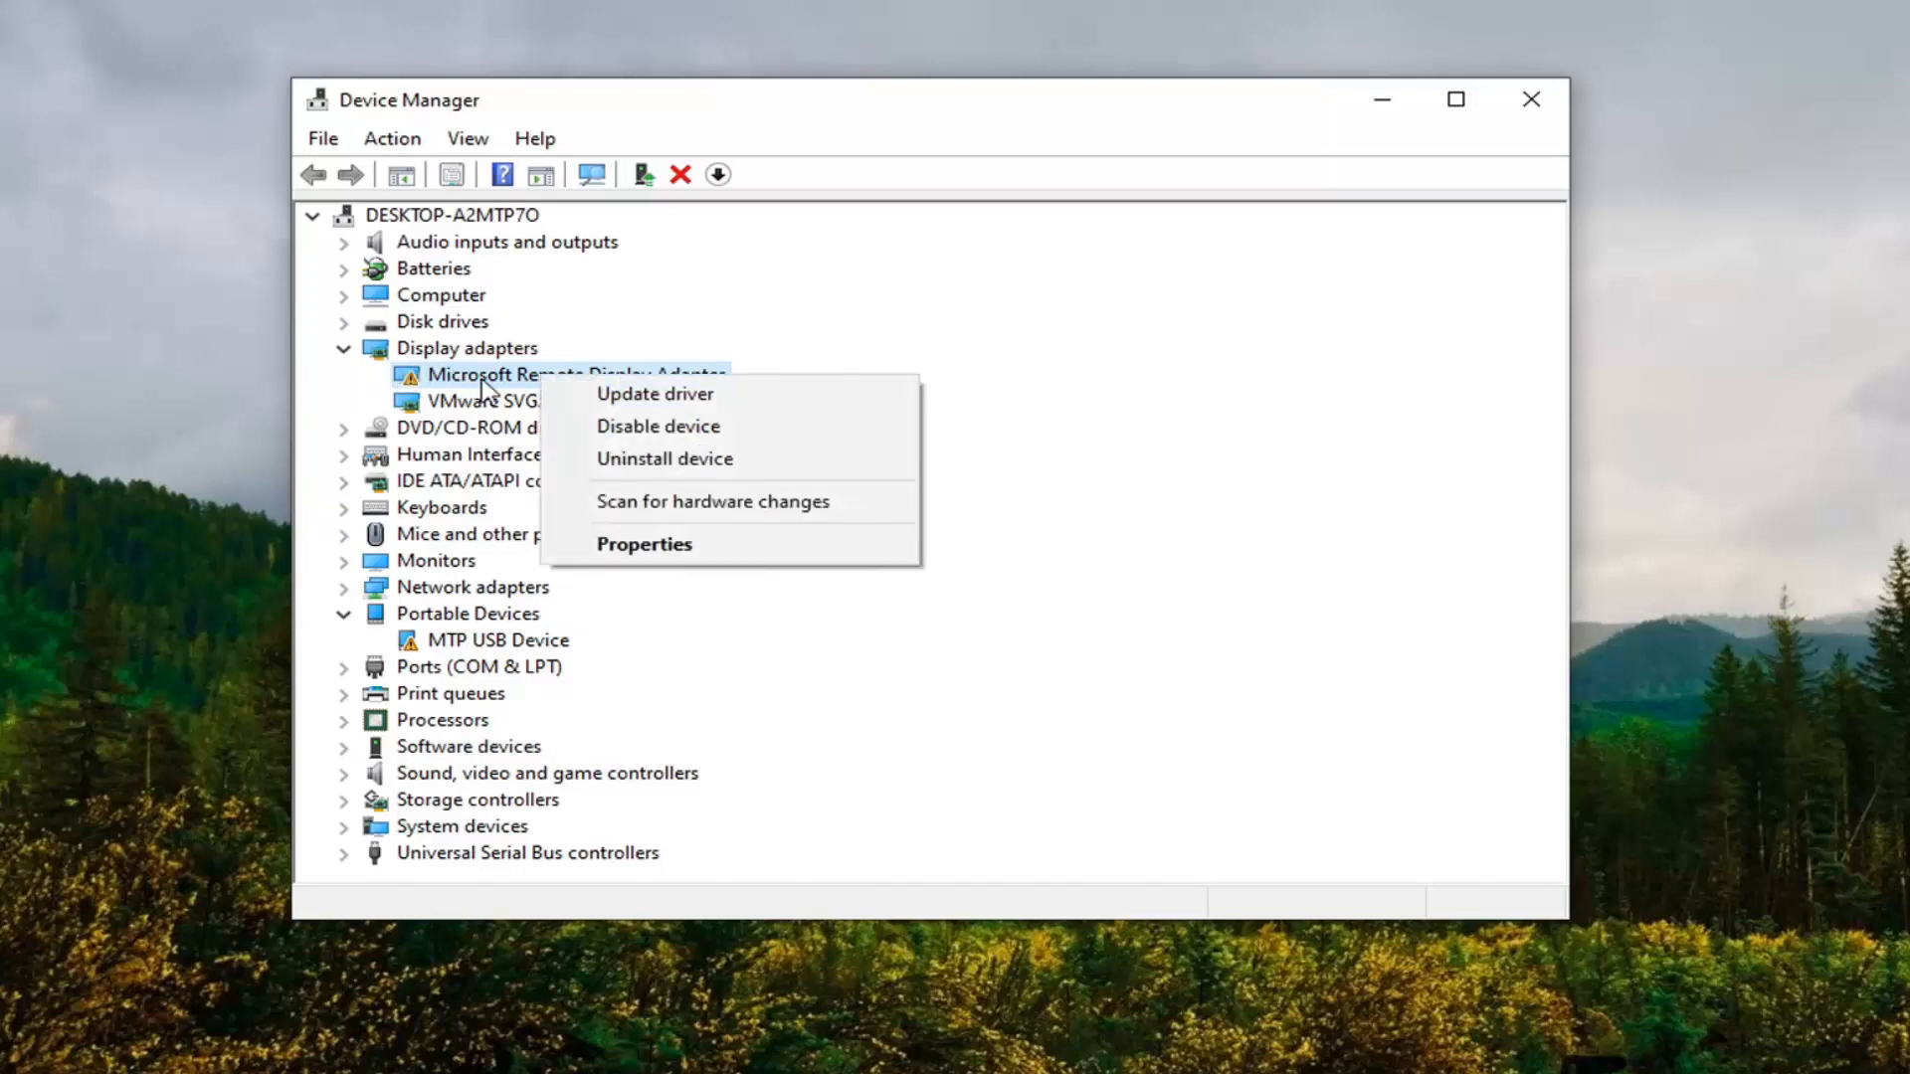
Step: Start Update driver, browse this computer, and pick from the available driver list
{"action": "left_click", "coordinate": [653, 391]}
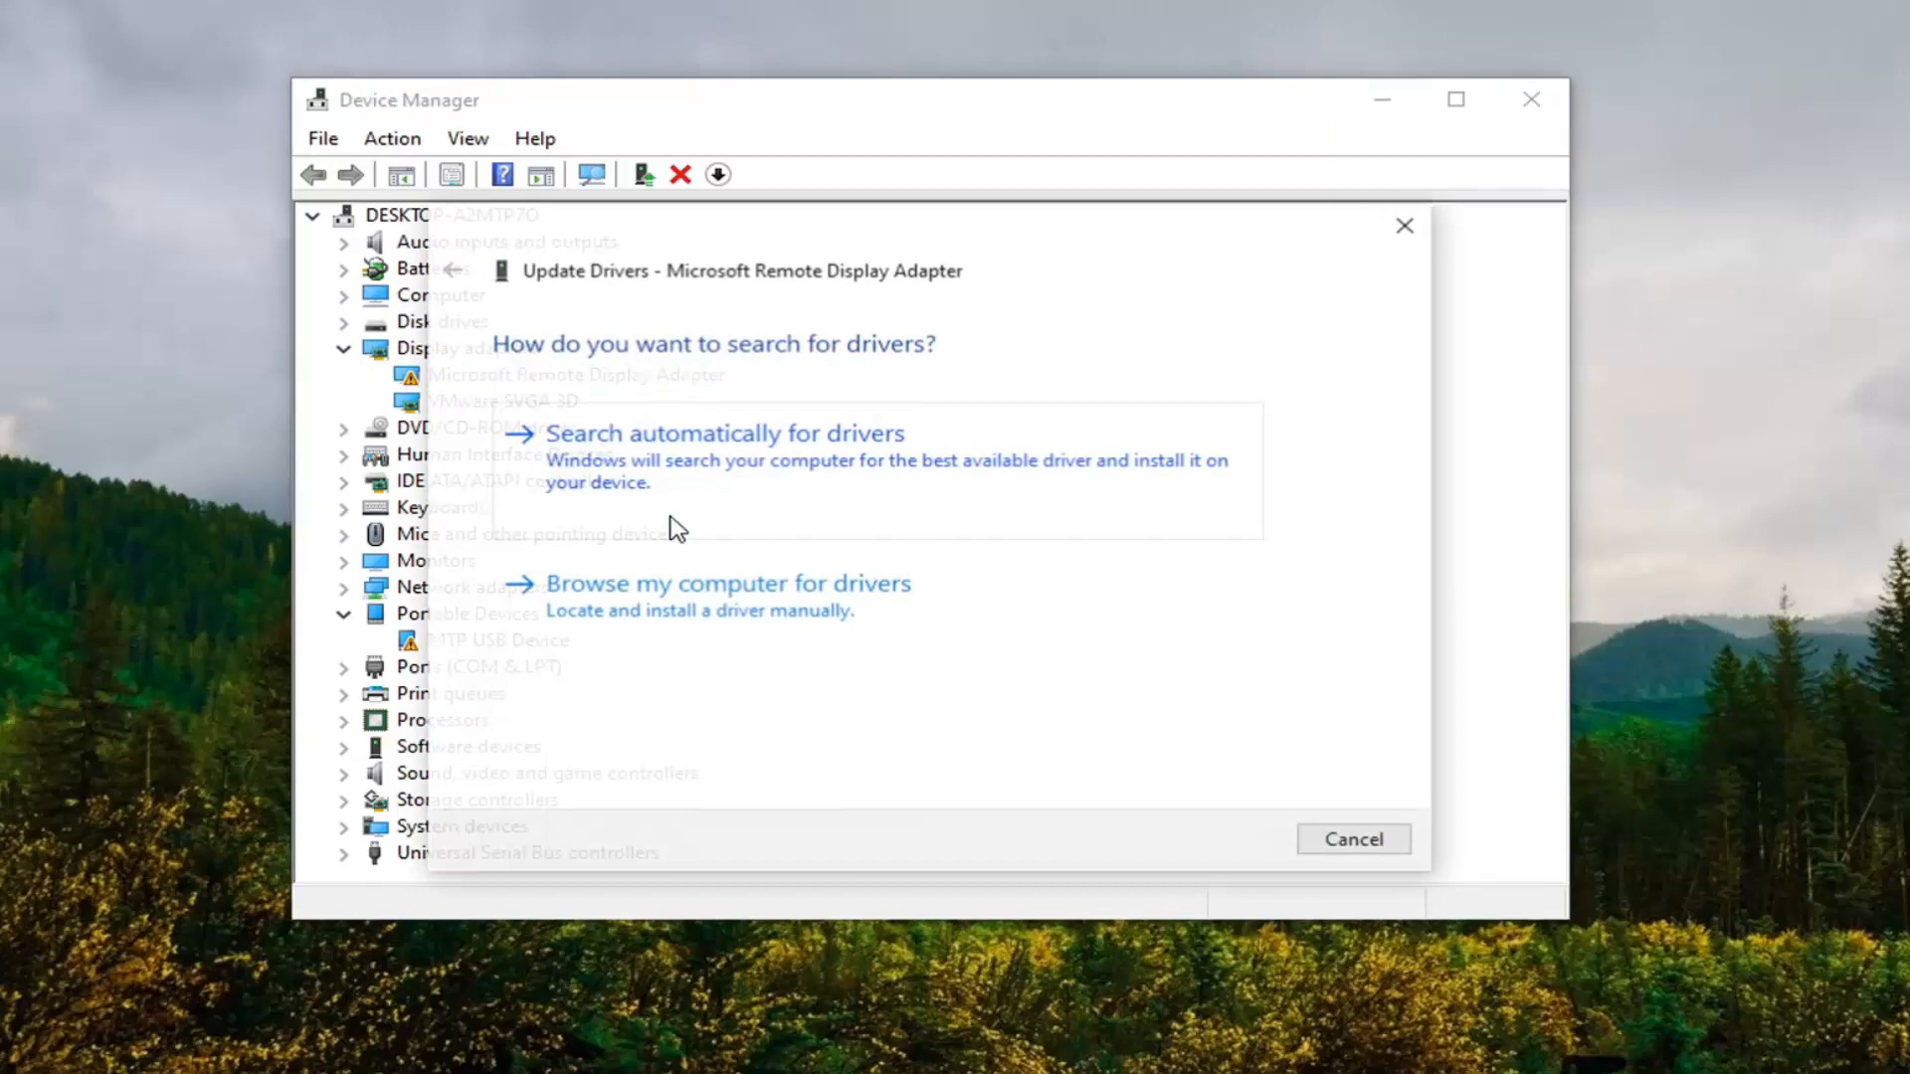
{"action": "mouse_move", "coordinate": [725, 596]}
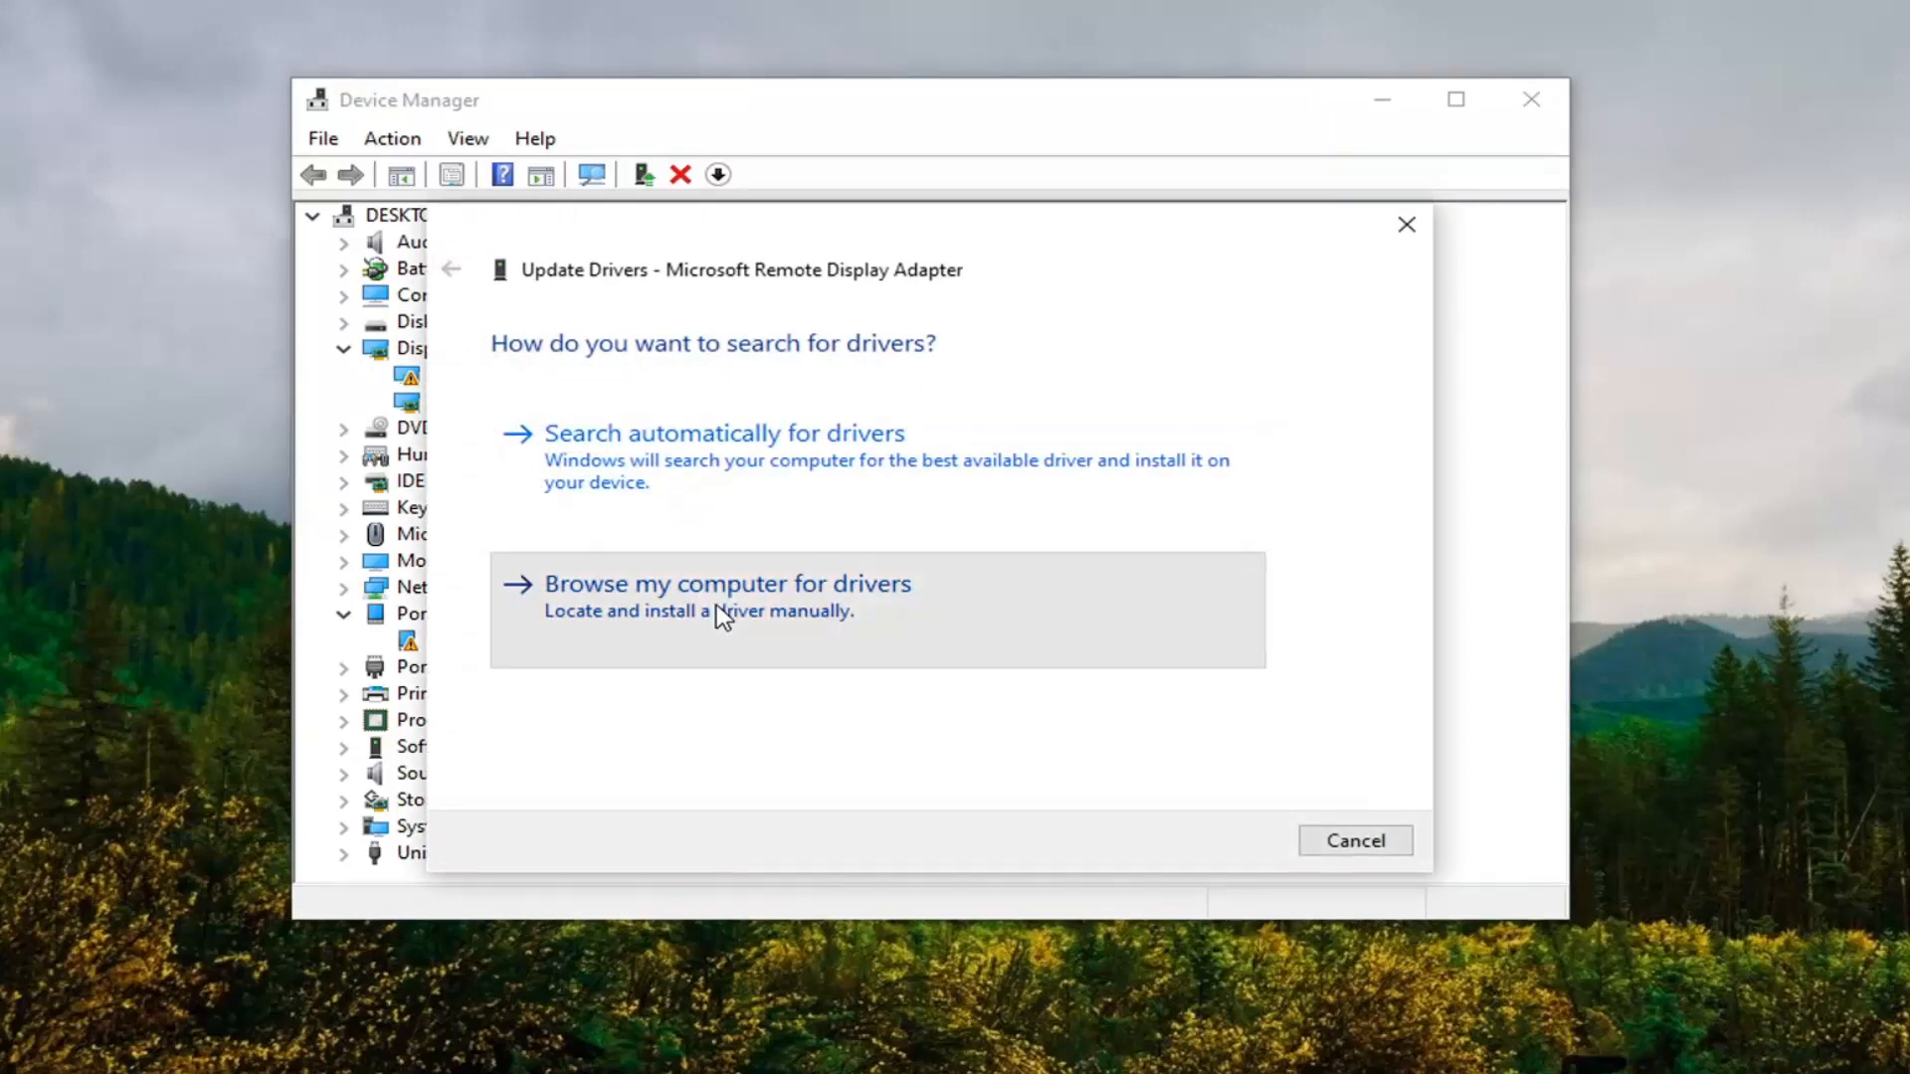
{"action": "left_click", "coordinate": [726, 584]}
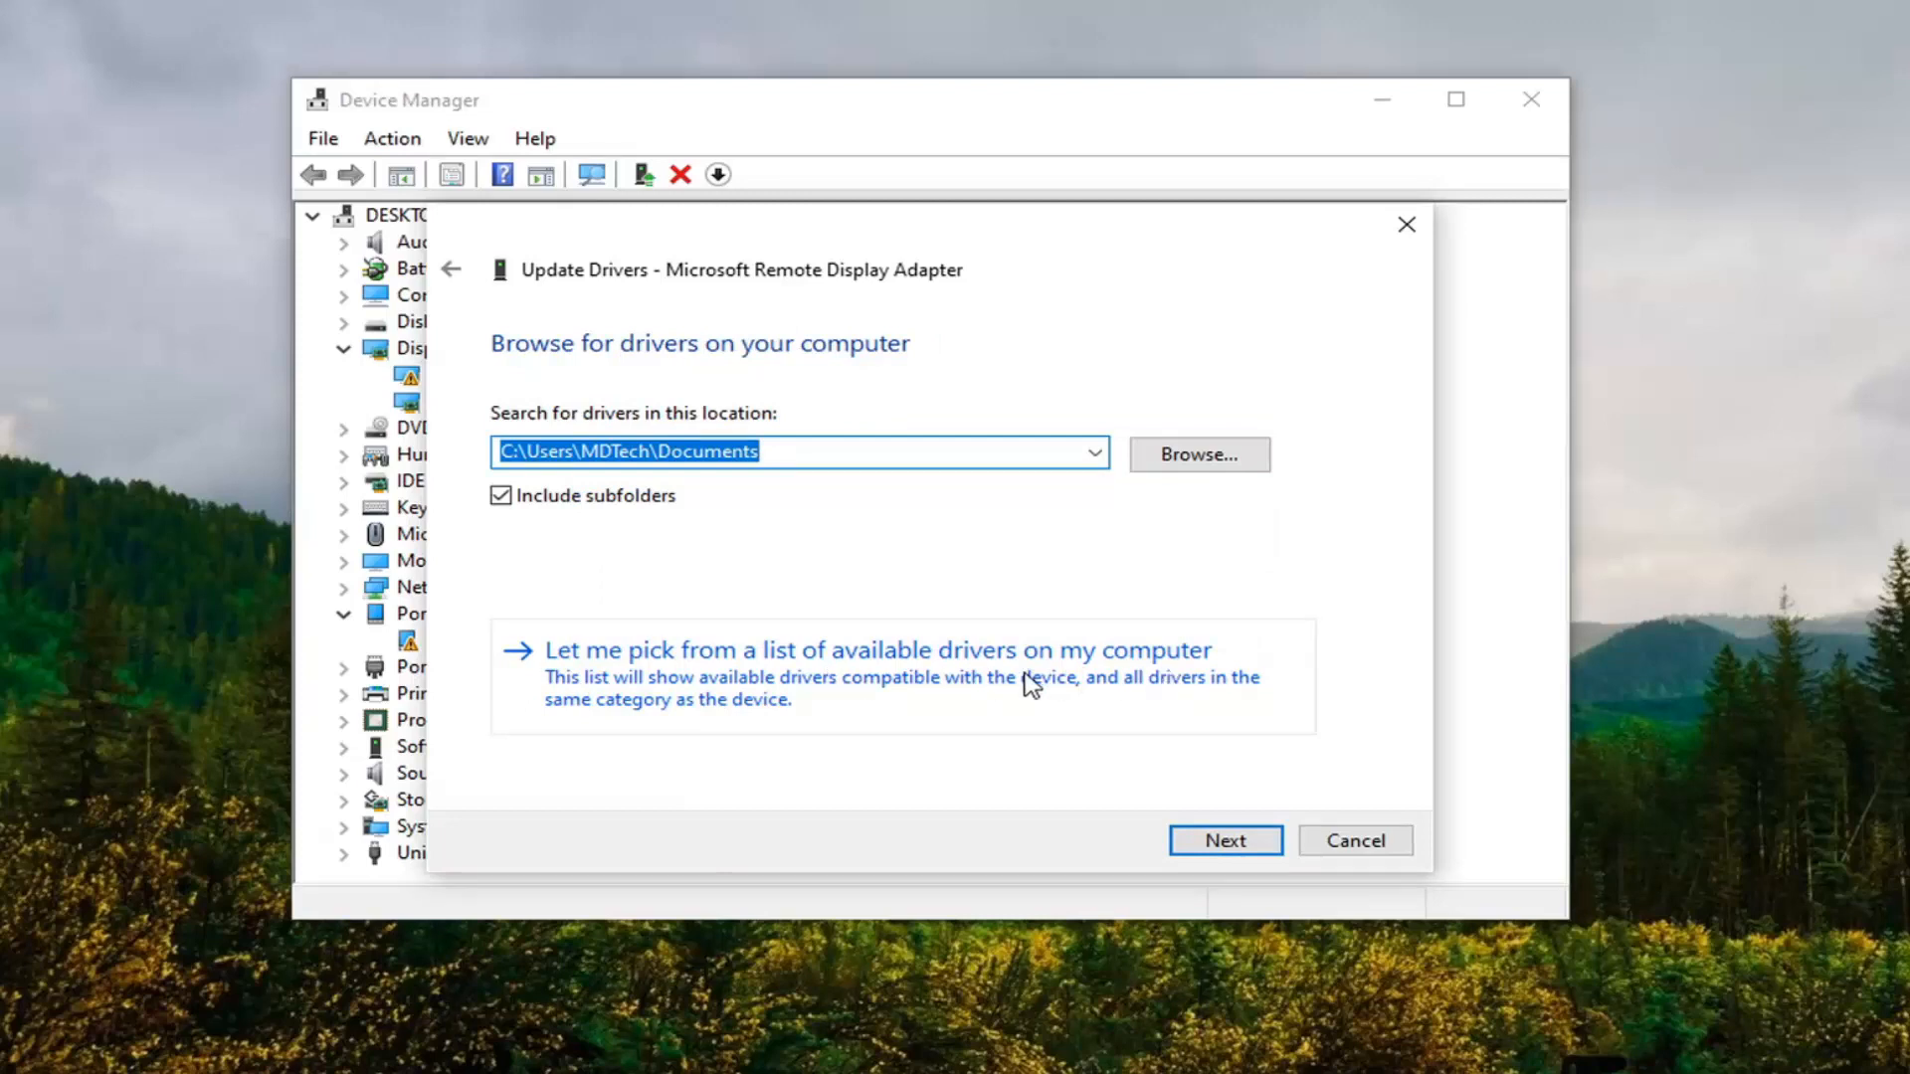
{"action": "left_click", "coordinate": [875, 650]}
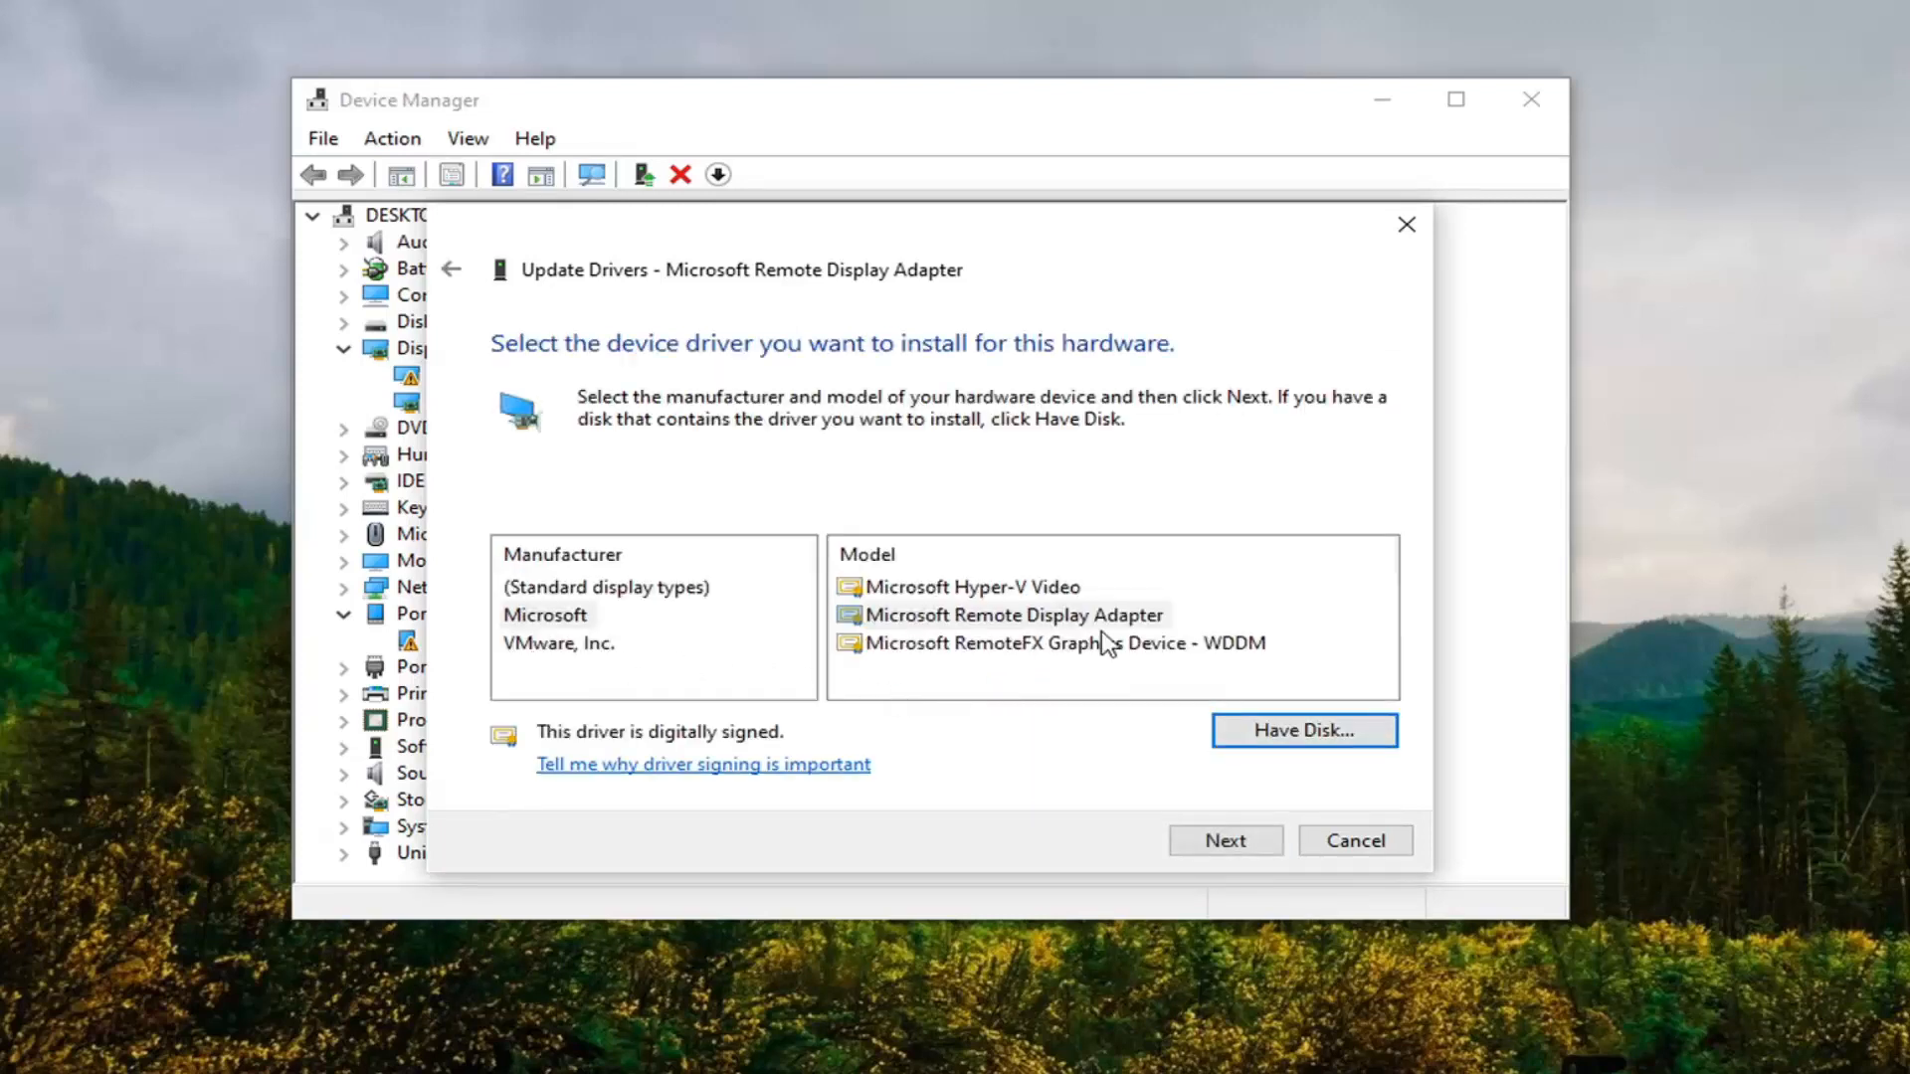
{"action": "mouse_move", "coordinate": [1002, 668]}
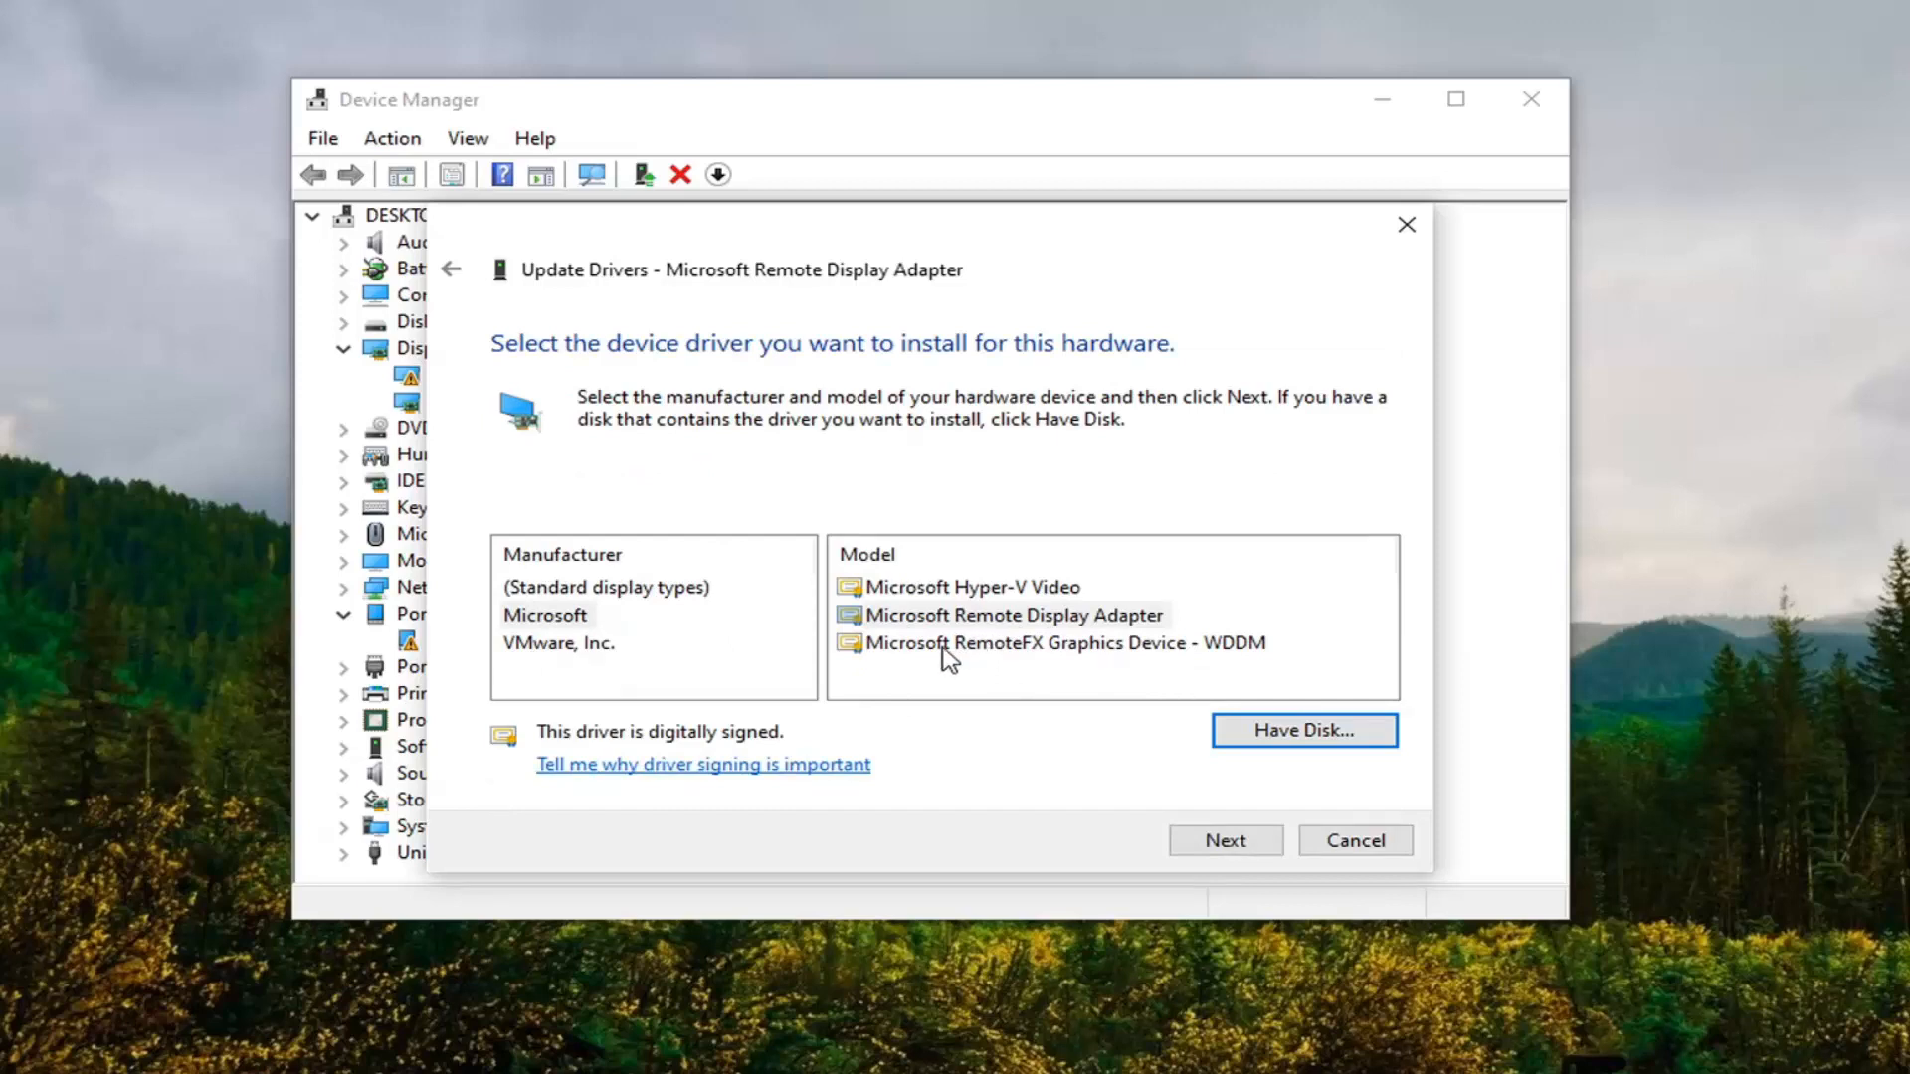
{"action": "mouse_move", "coordinate": [948, 658]}
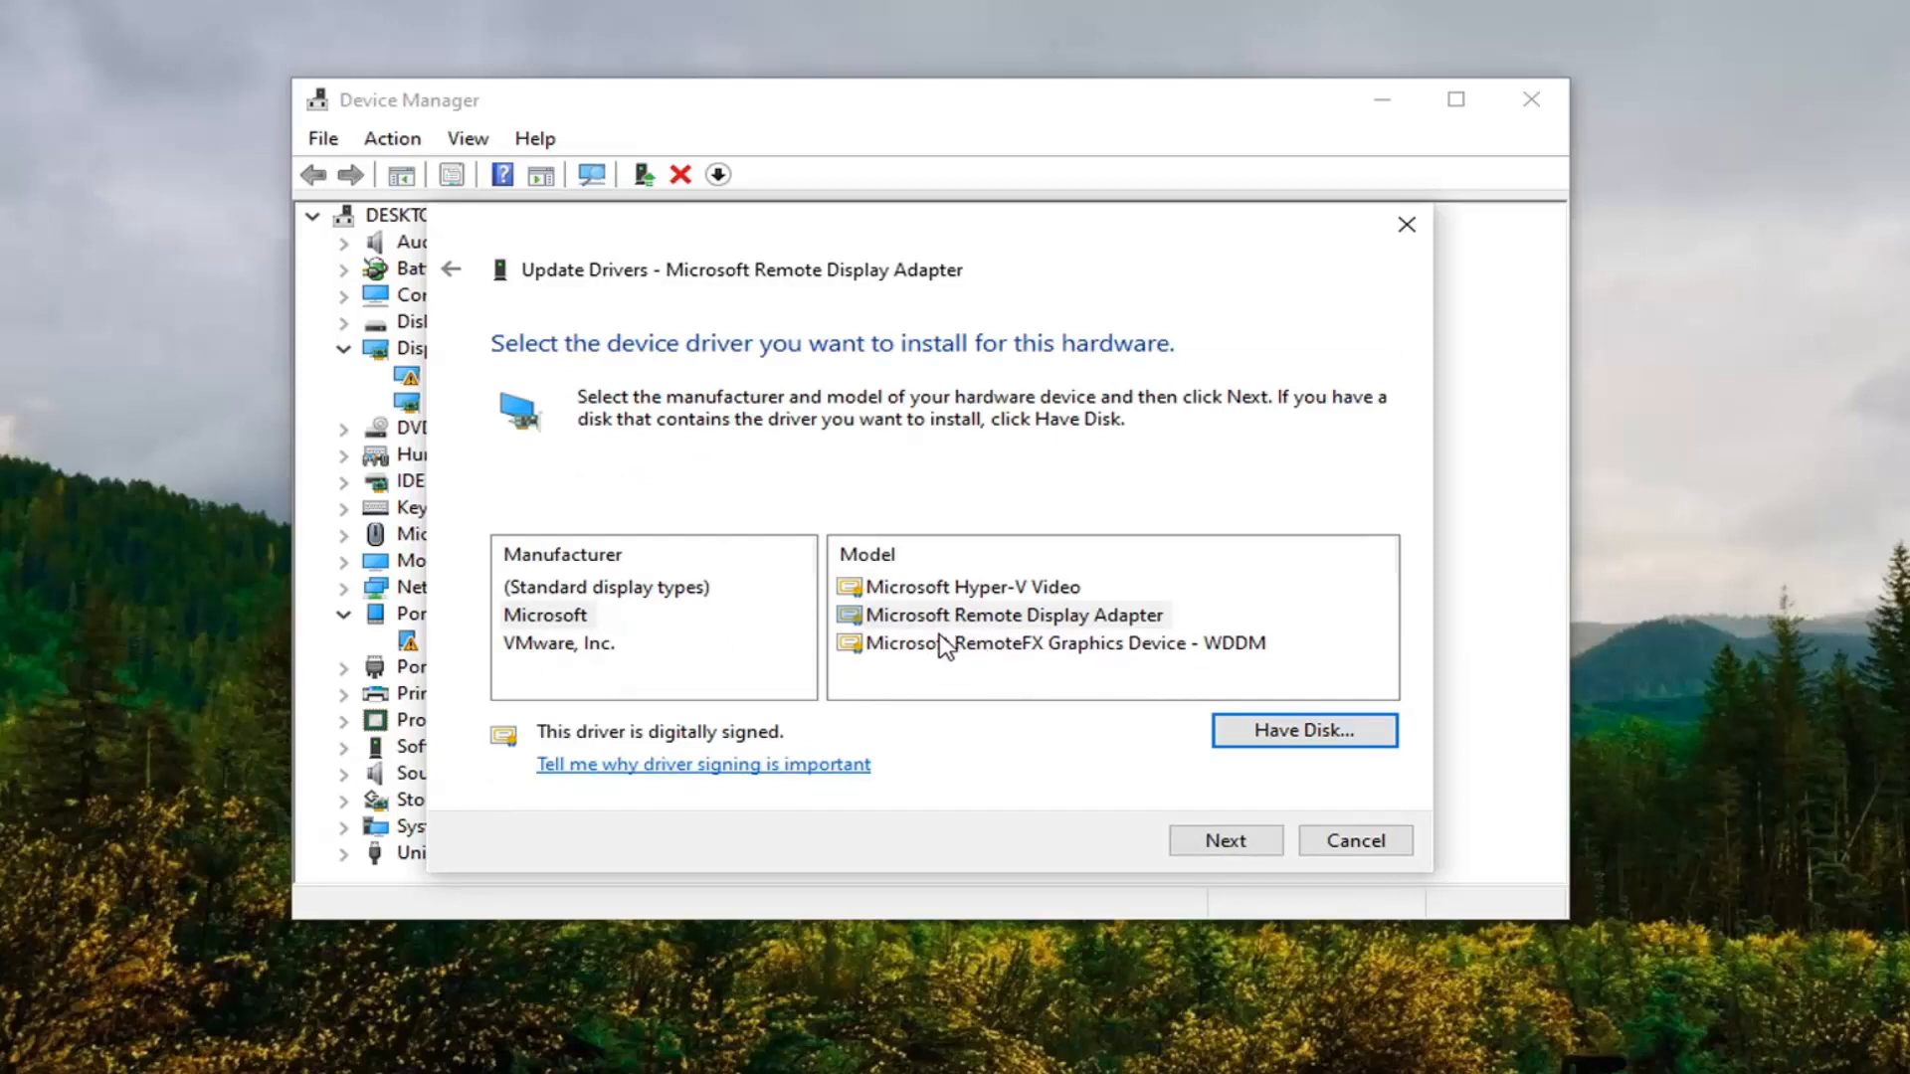
Step: Choose the Microsoft Remote Display Adapter model and install it as the driver
{"action": "left_click", "coordinate": [1011, 614]}
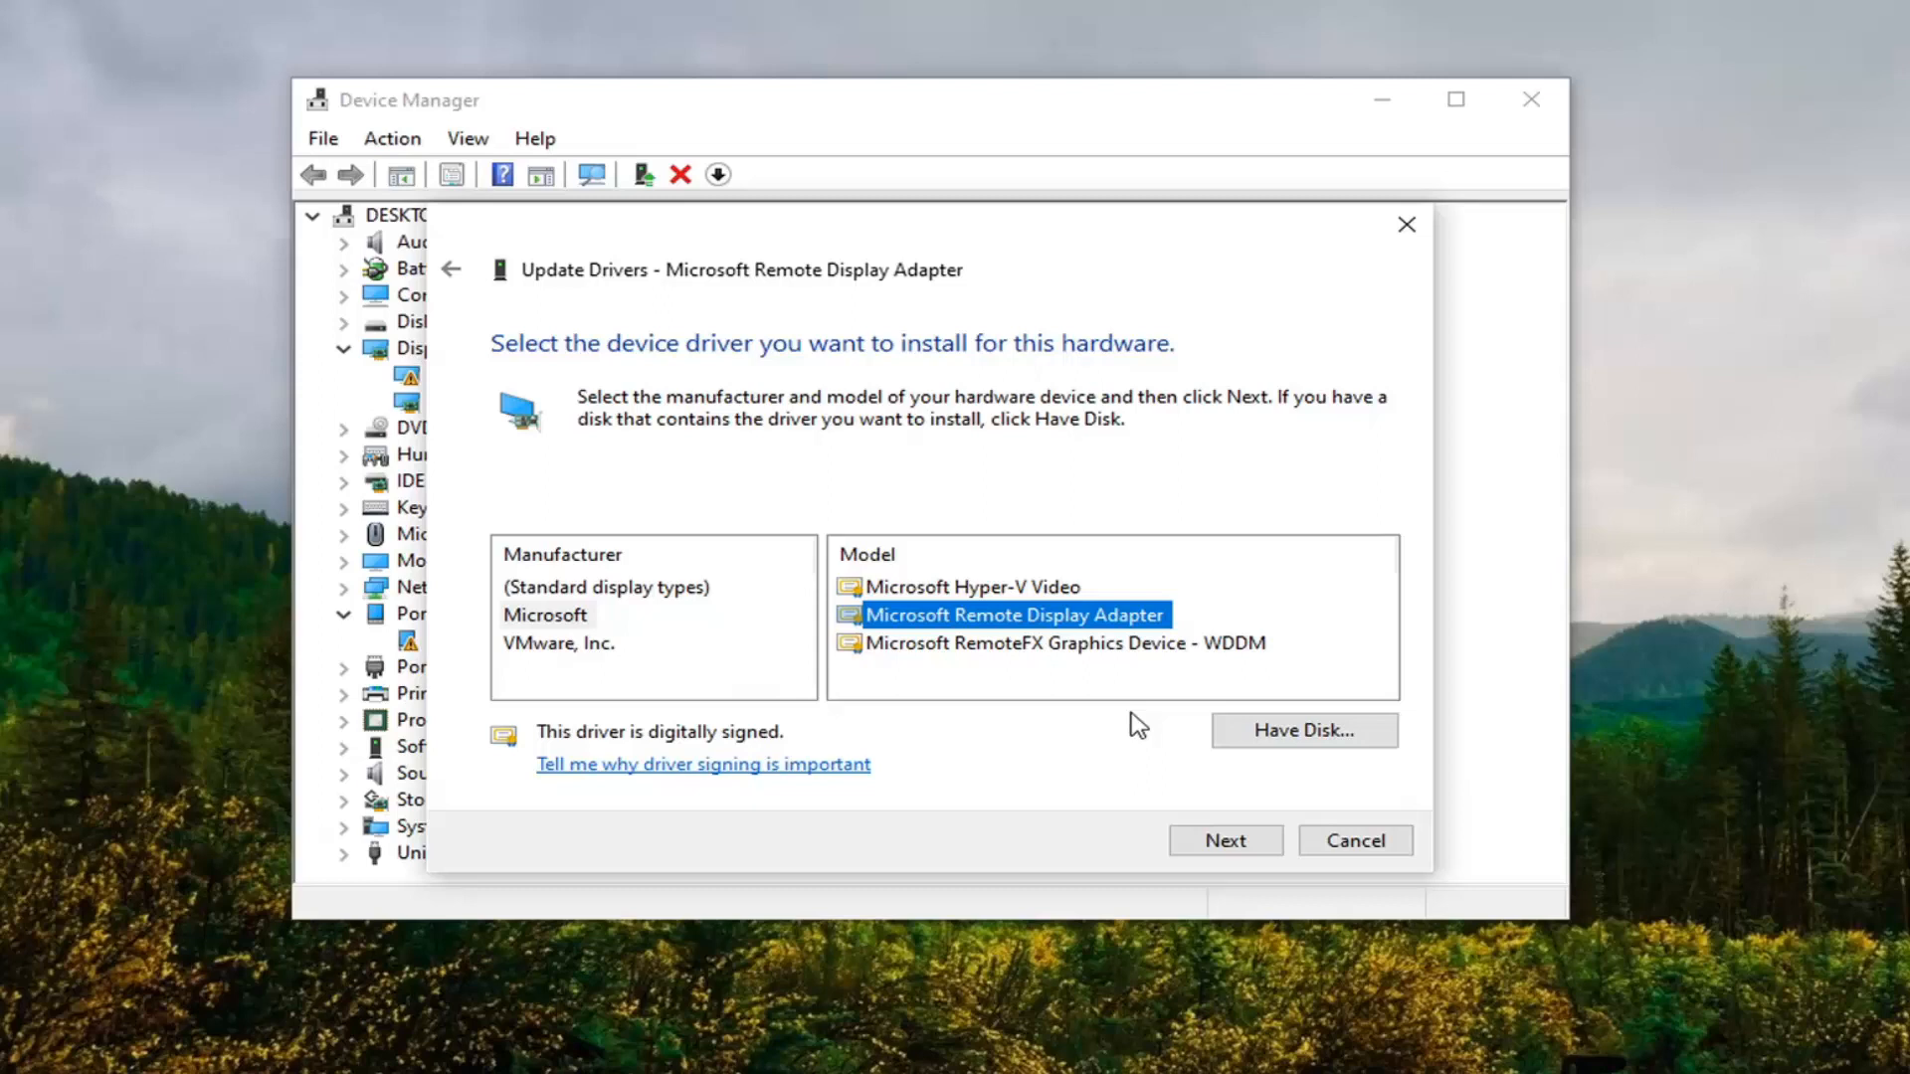
{"action": "left_click", "coordinate": [1223, 840]}
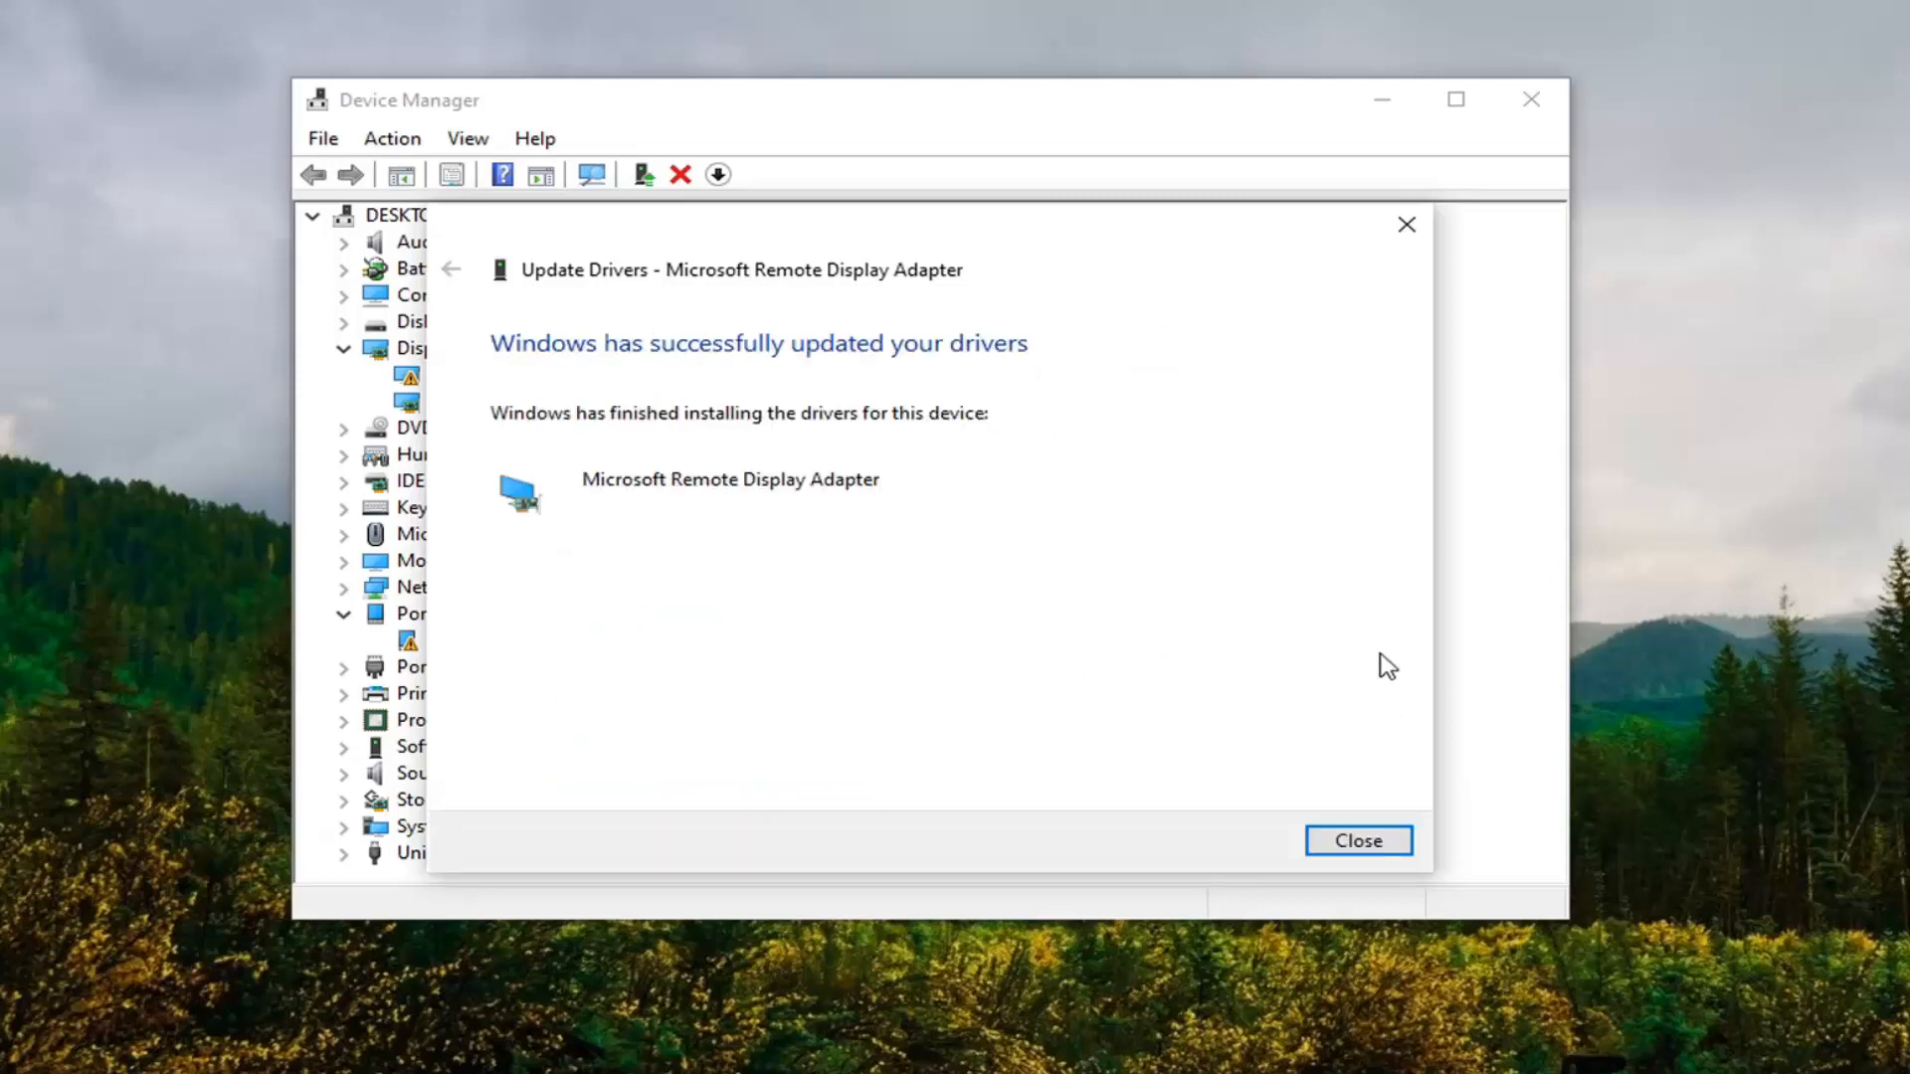
{"action": "mouse_move", "coordinate": [1211, 981]}
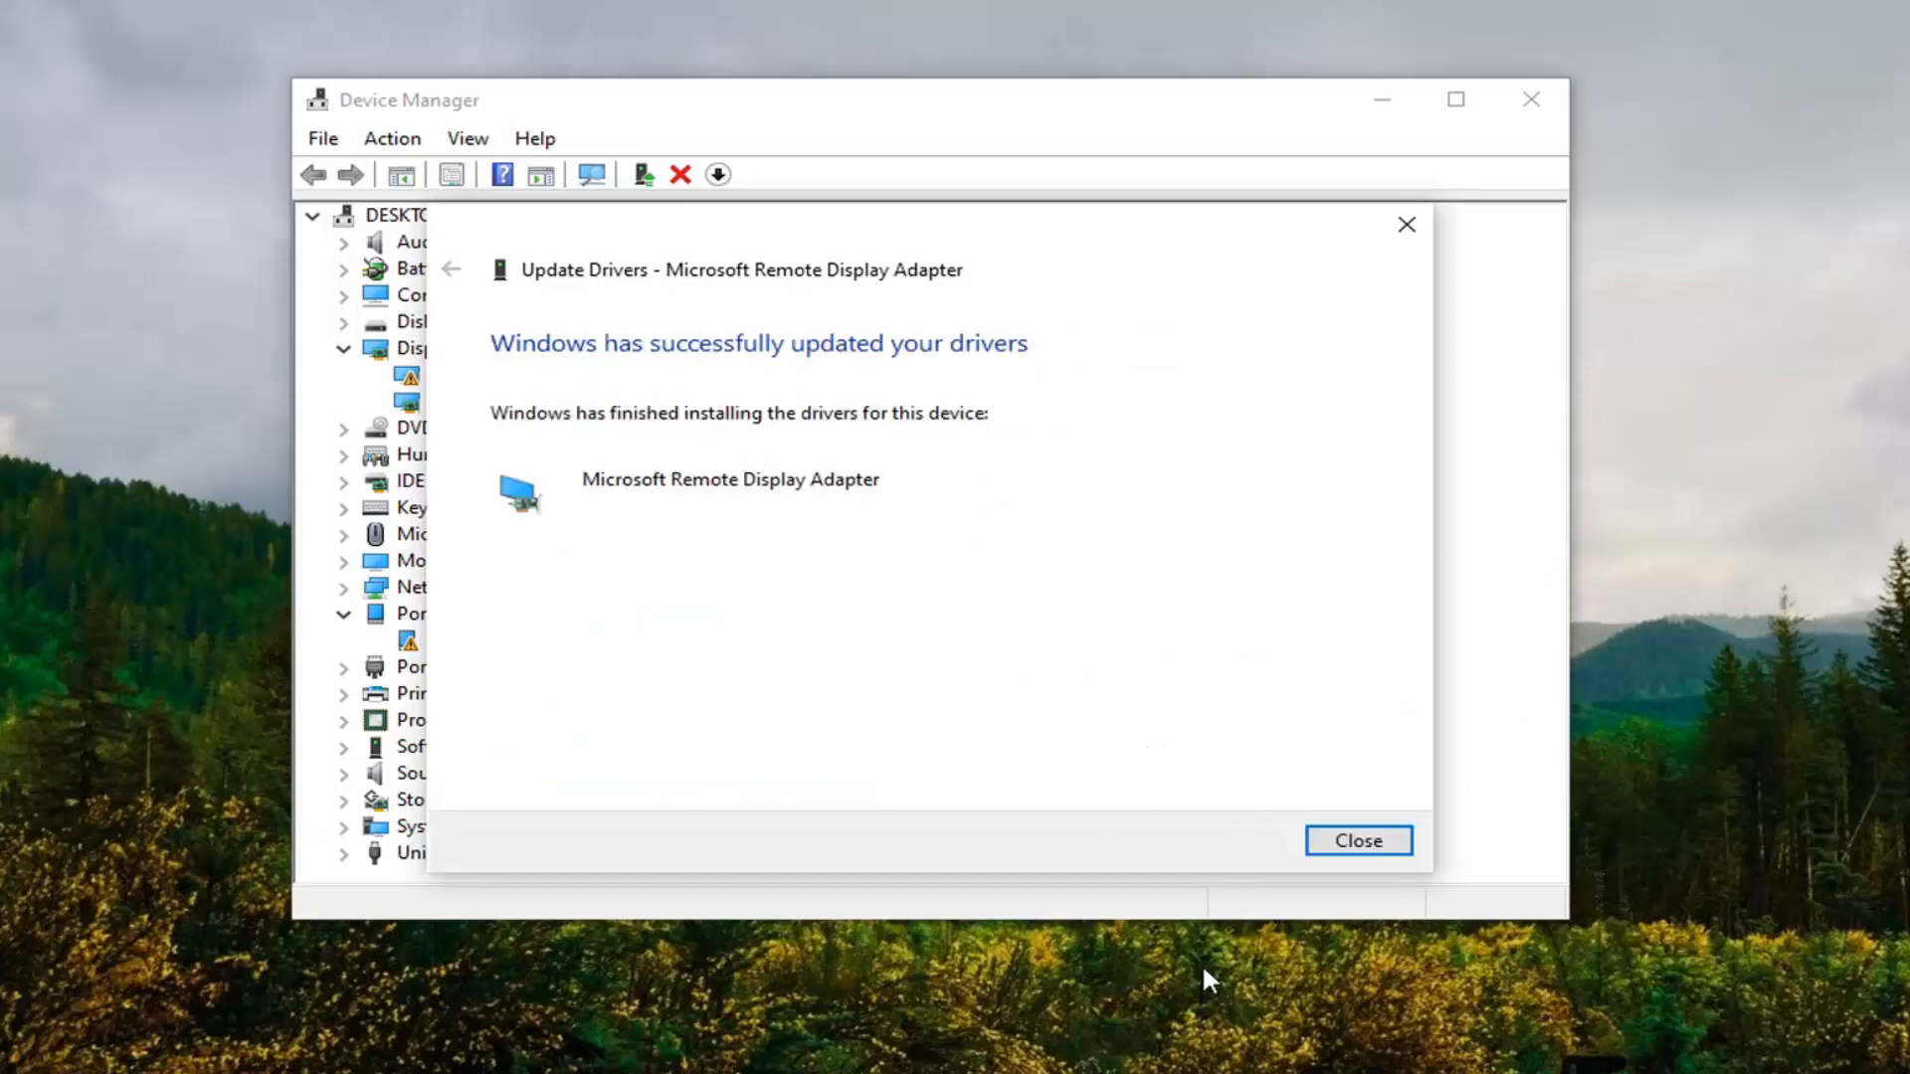
Step: Dismiss the driver update success message and close the Device Manager window
{"action": "left_click", "coordinate": [1357, 841]}
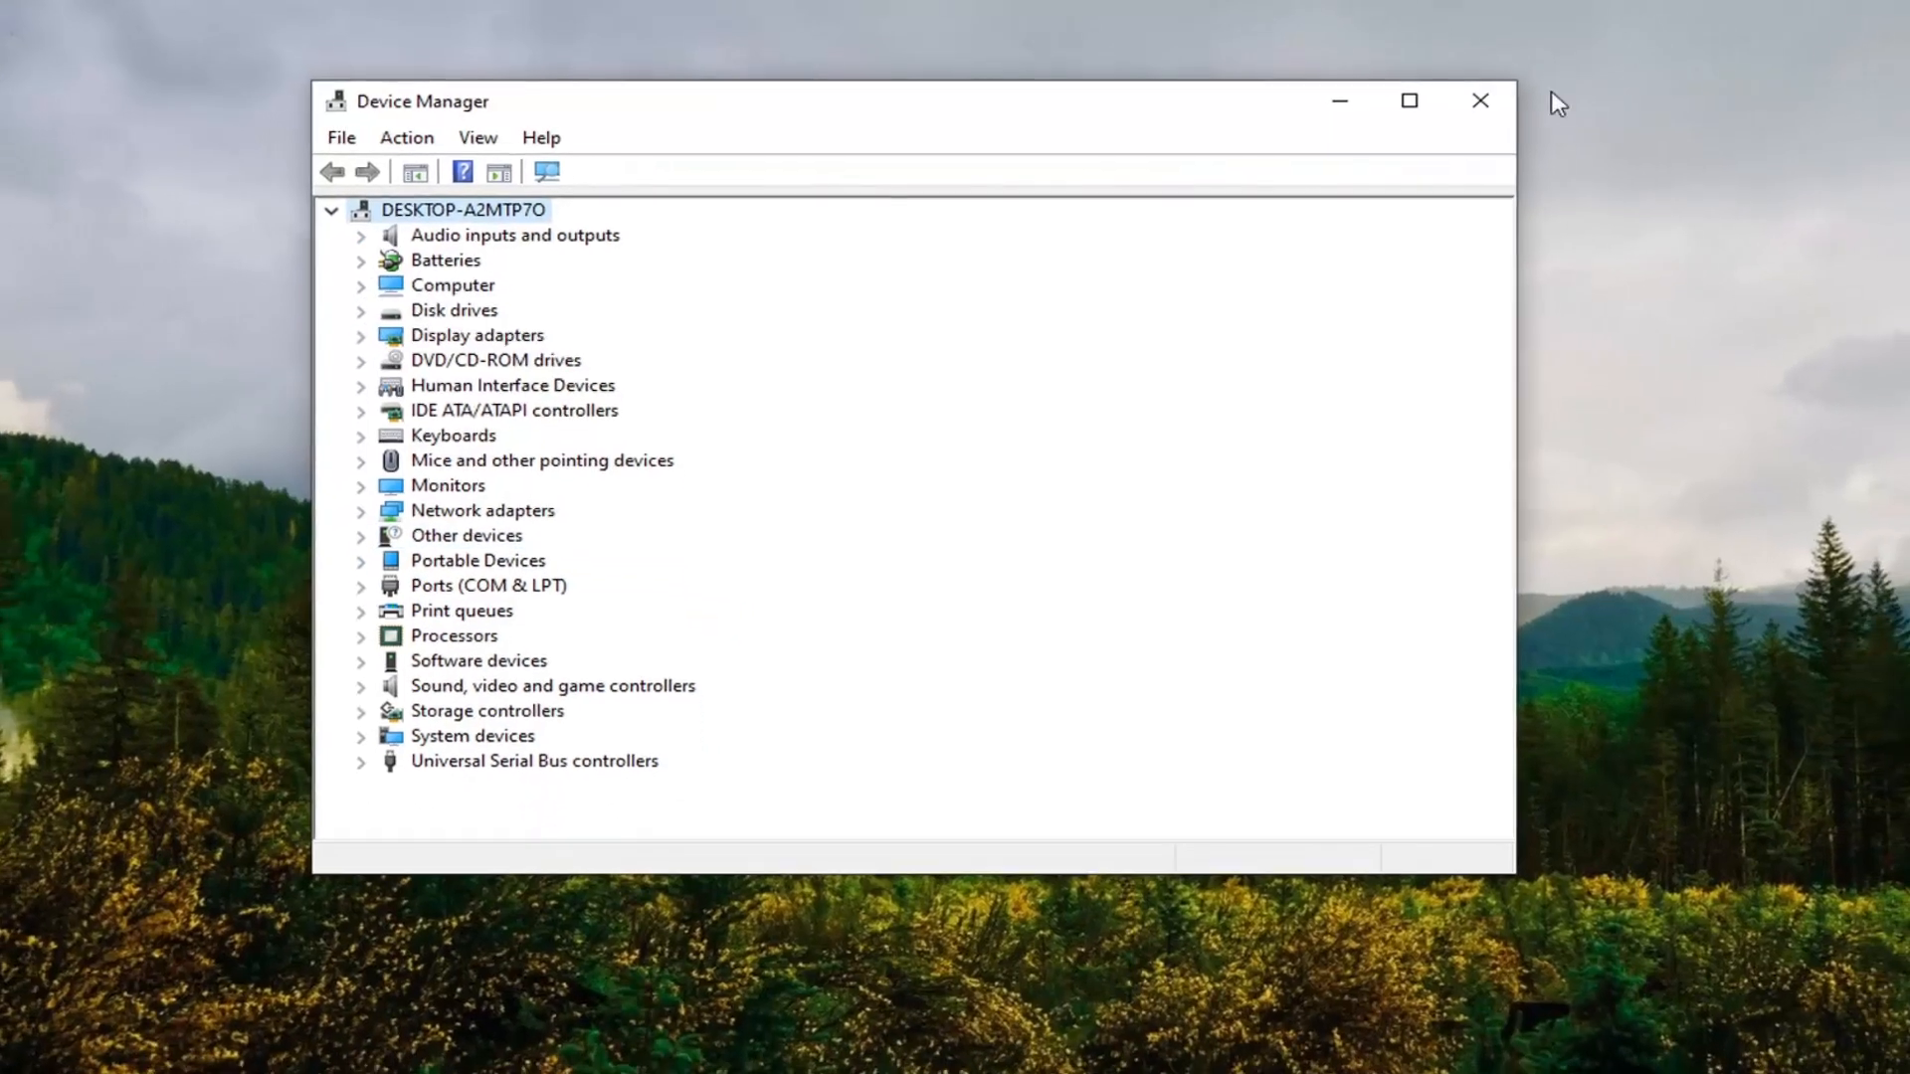
{"action": "left_click", "coordinate": [1480, 101]}
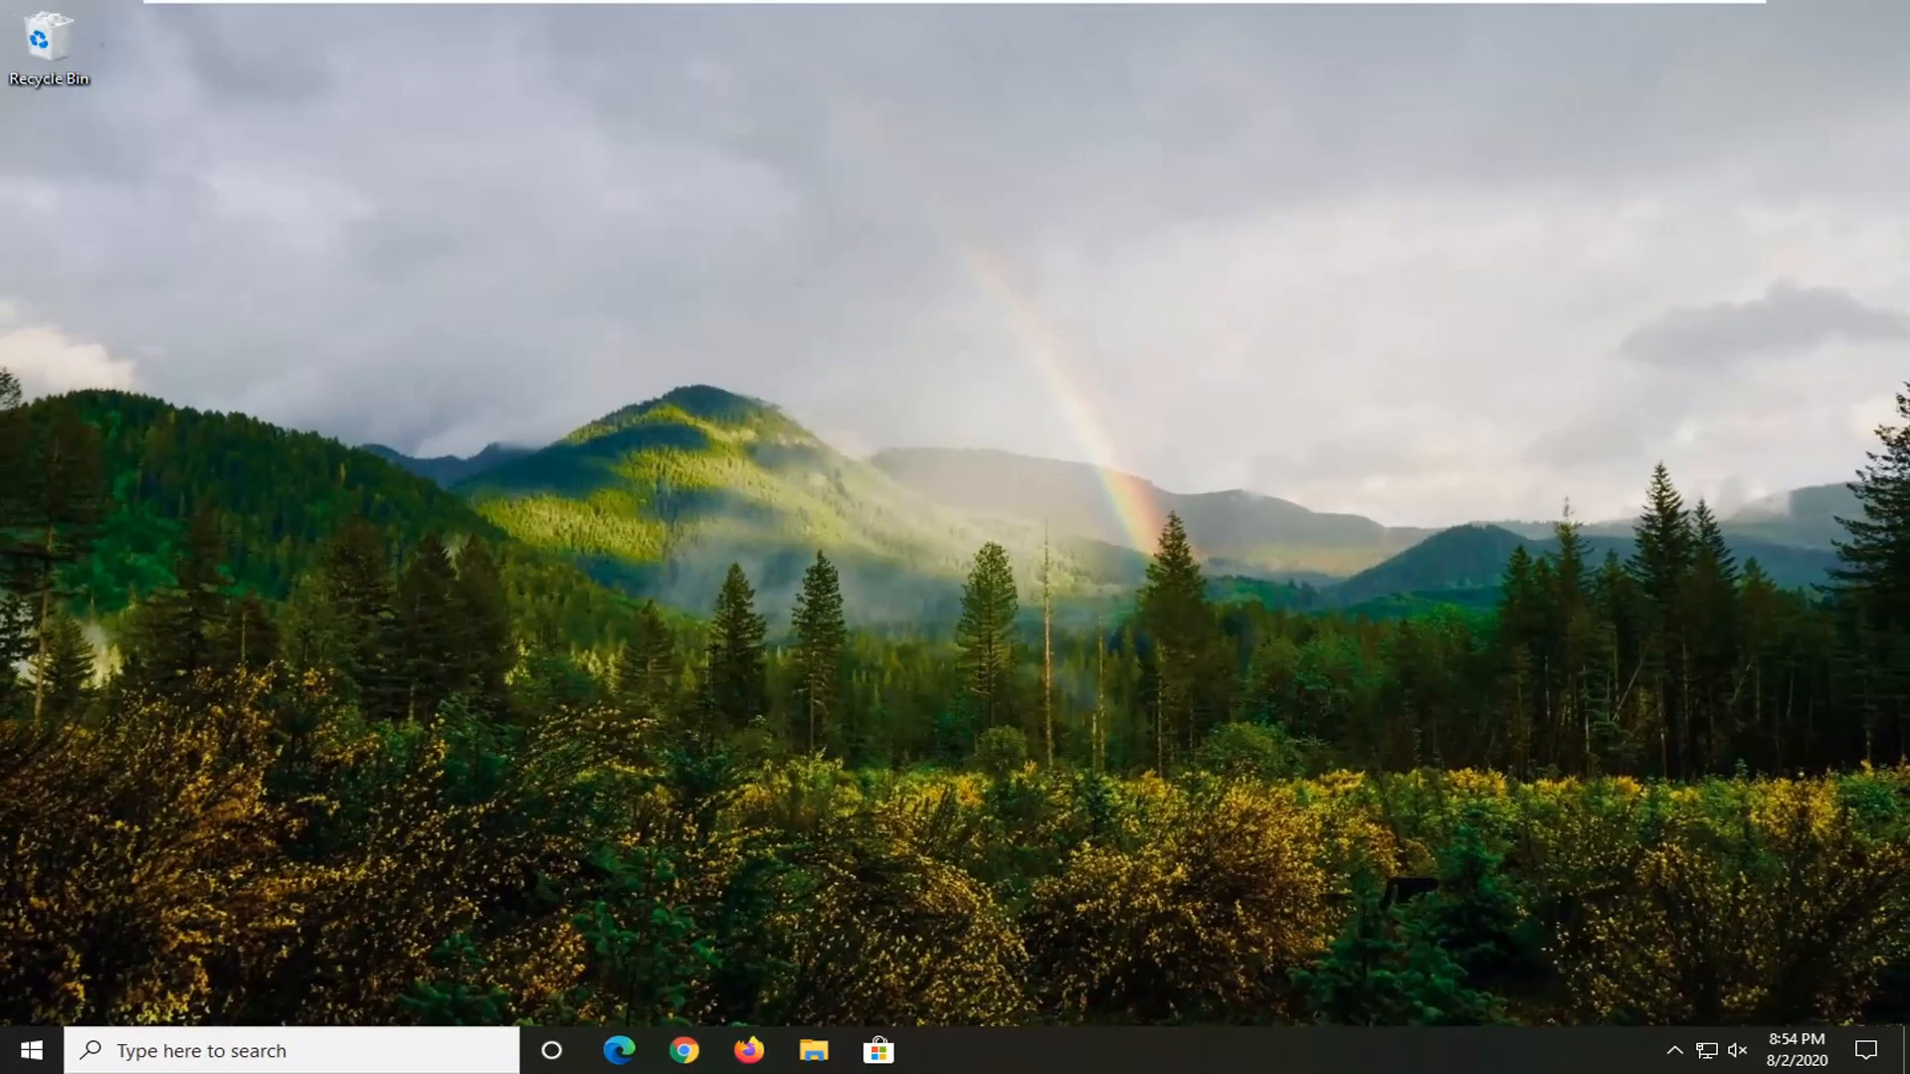